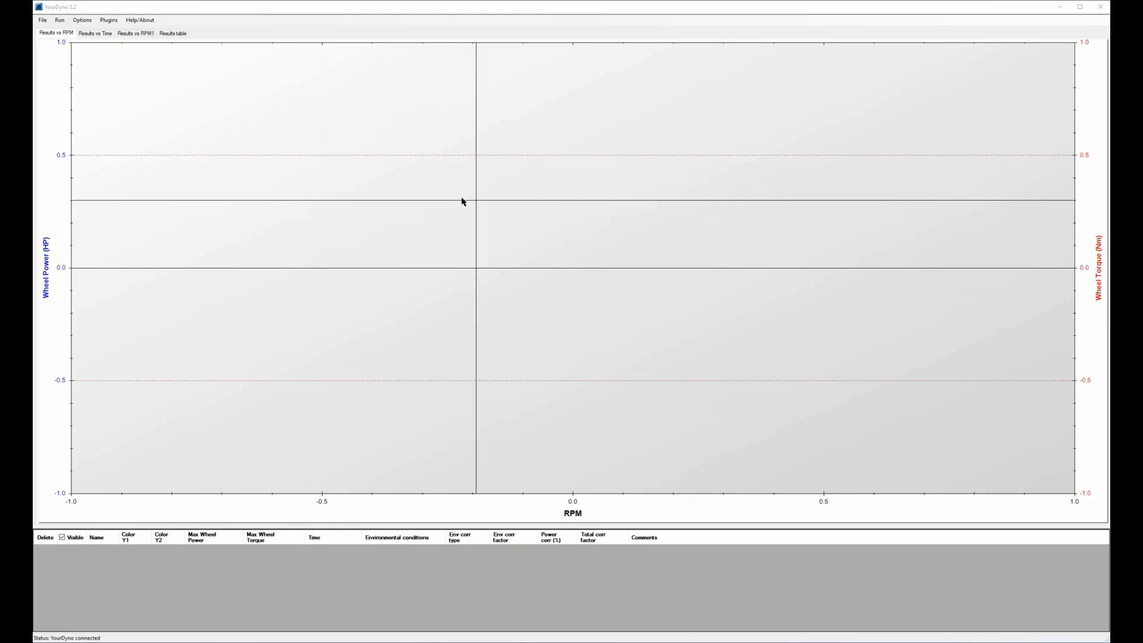
mouse_move(380, 205)
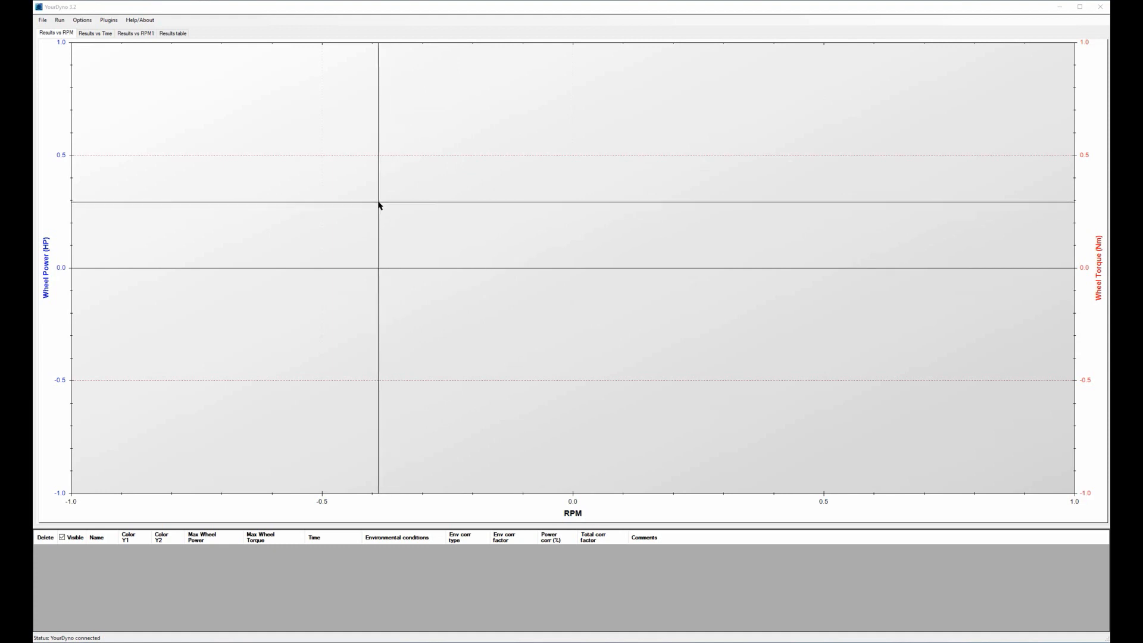
mouse_move(202, 164)
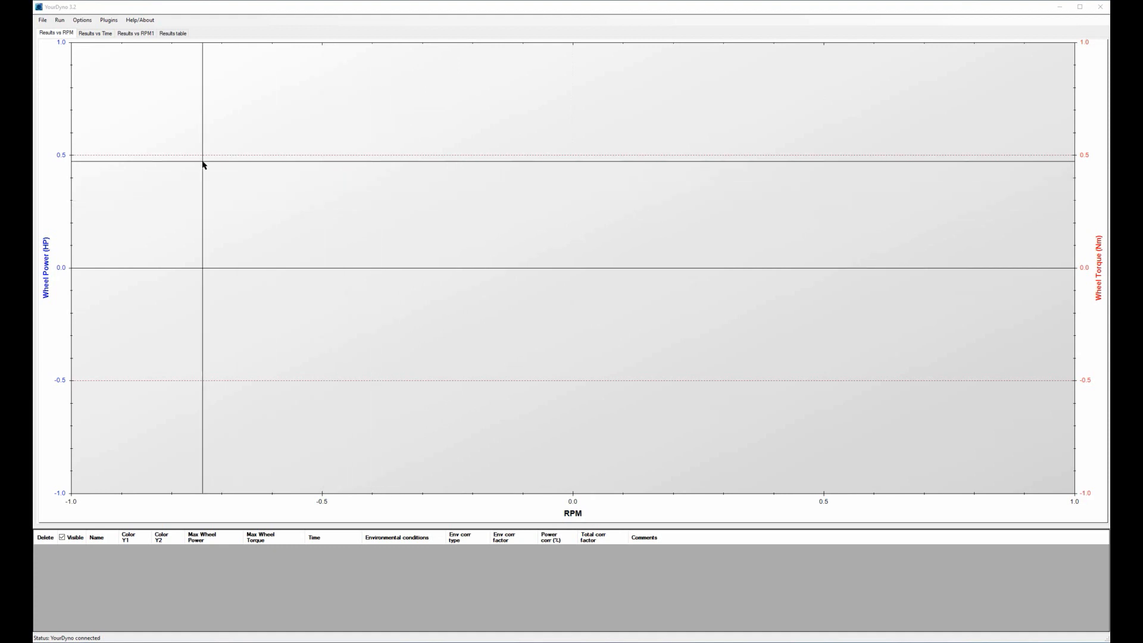
Open YourDyno's Options window from the Options menu.
left_click(81, 20)
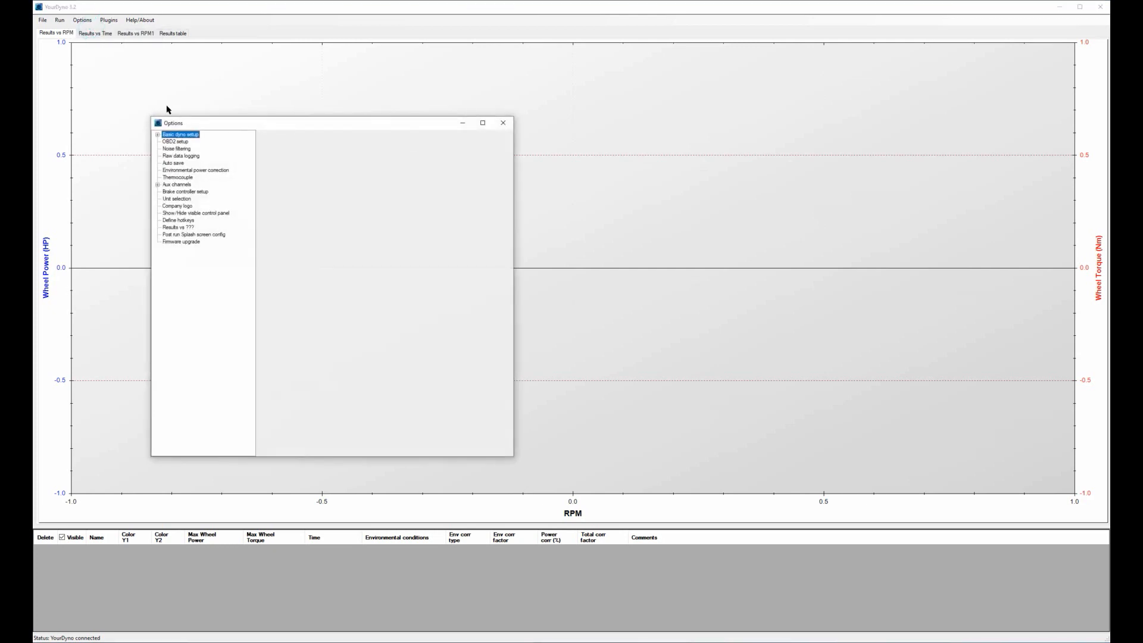
Expand Basic dyno setup and go to the Internal dyno losses page.
left_click(157, 134)
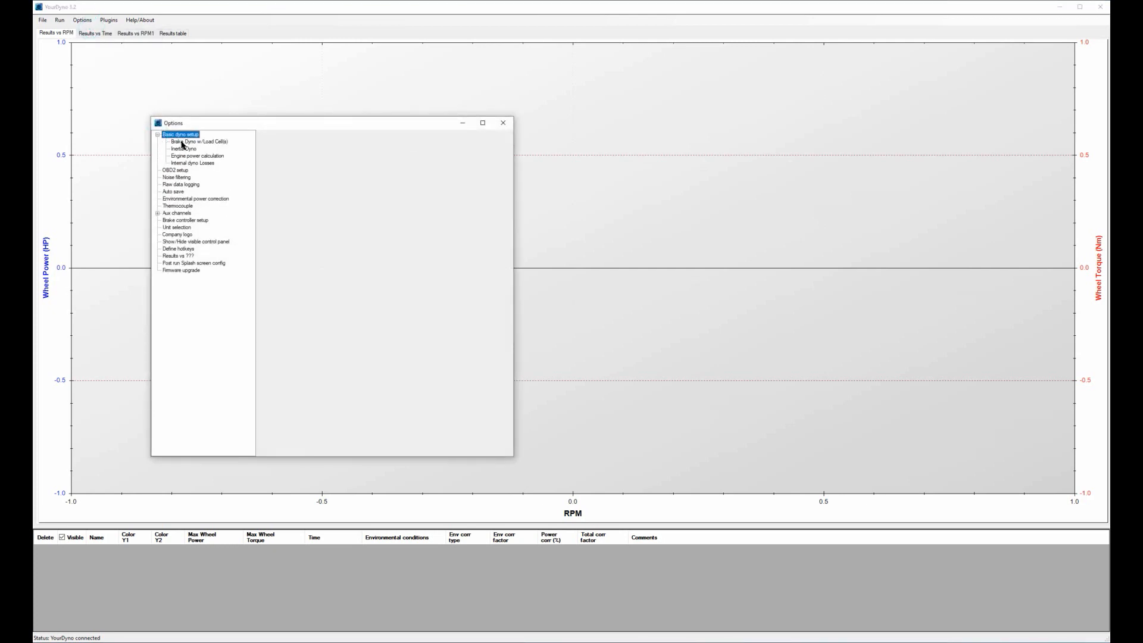
left_click(192, 163)
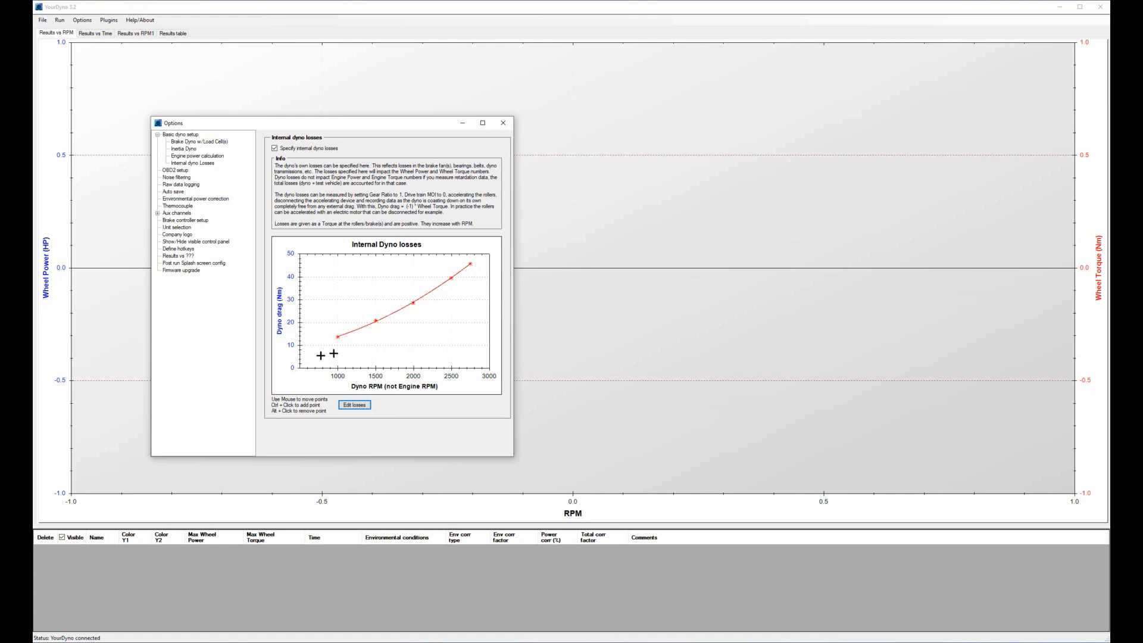
mouse_move(358, 351)
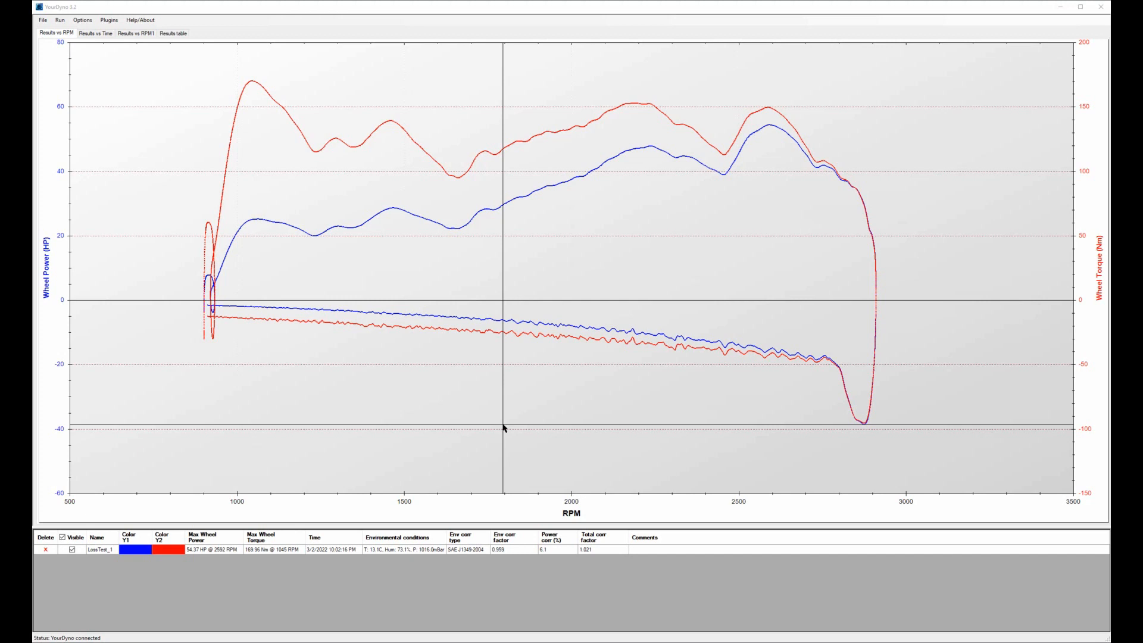
mouse_move(739, 357)
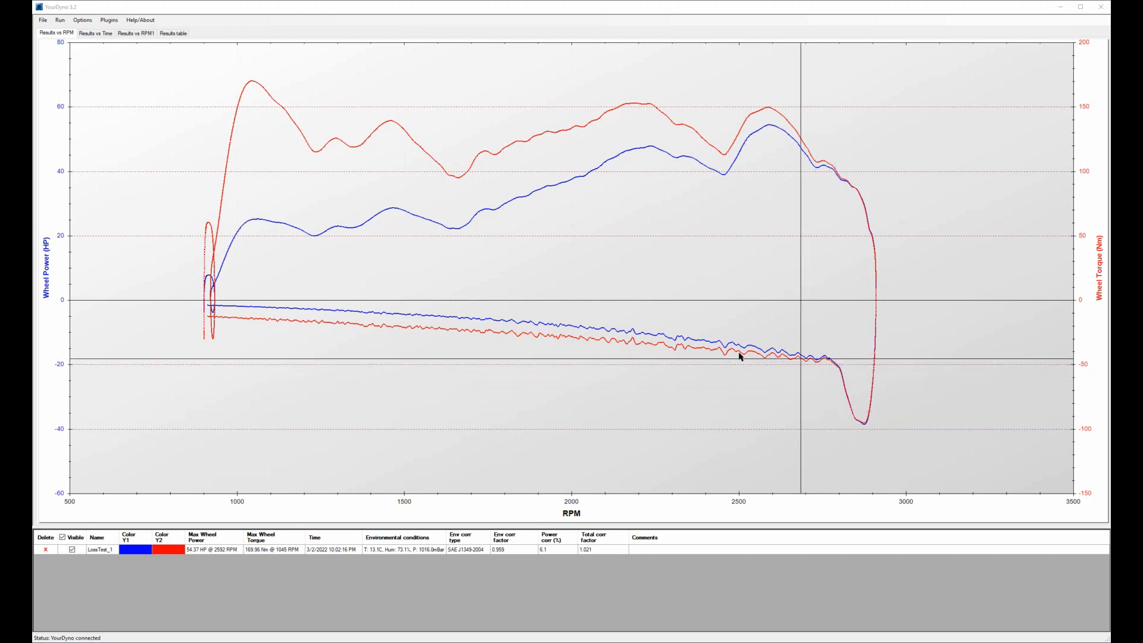
mouse_move(503, 332)
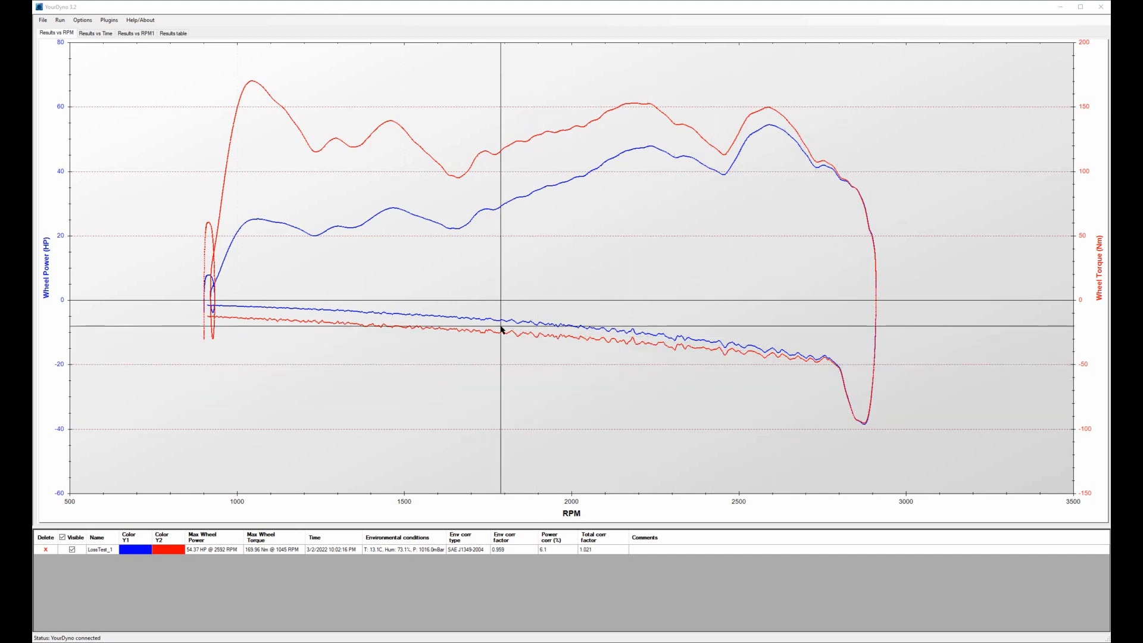
mouse_move(390, 322)
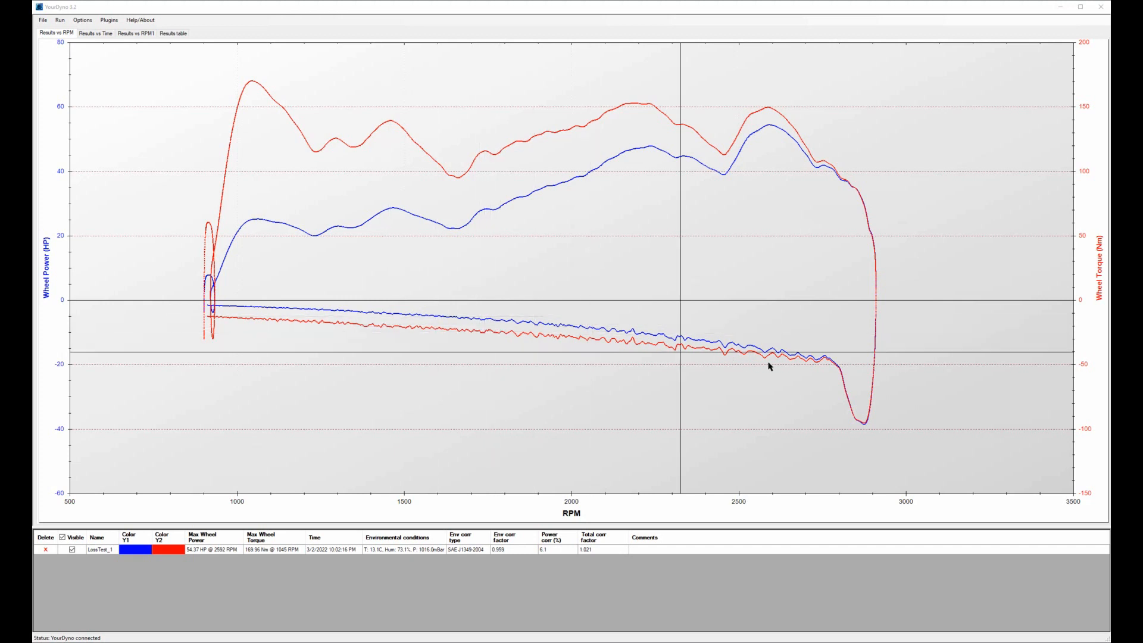
mouse_move(834, 376)
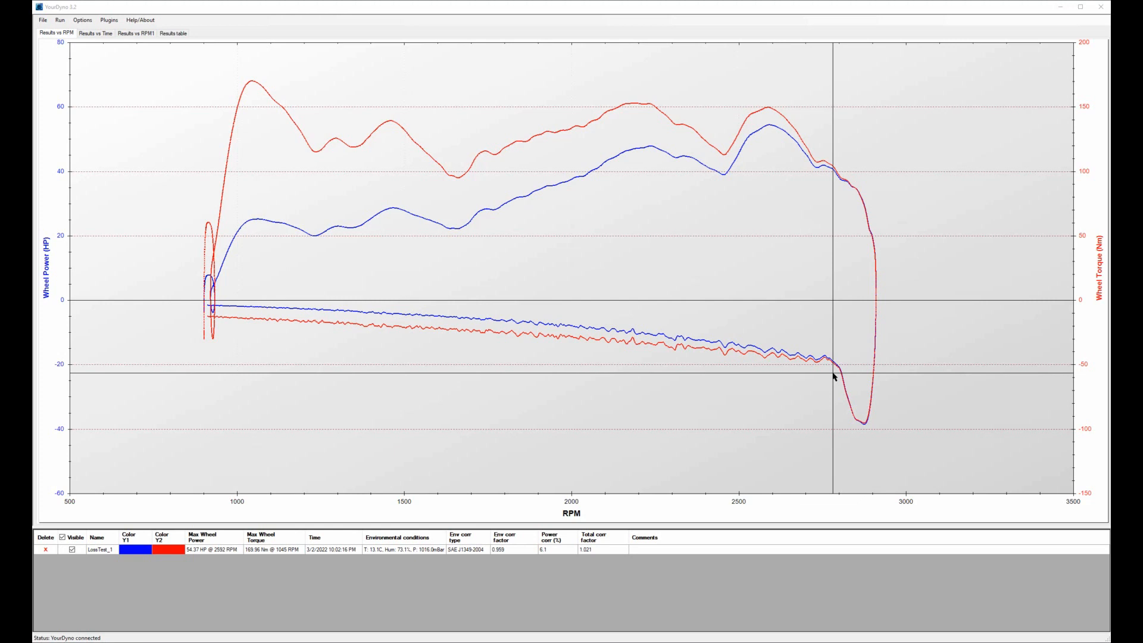
mouse_move(836, 374)
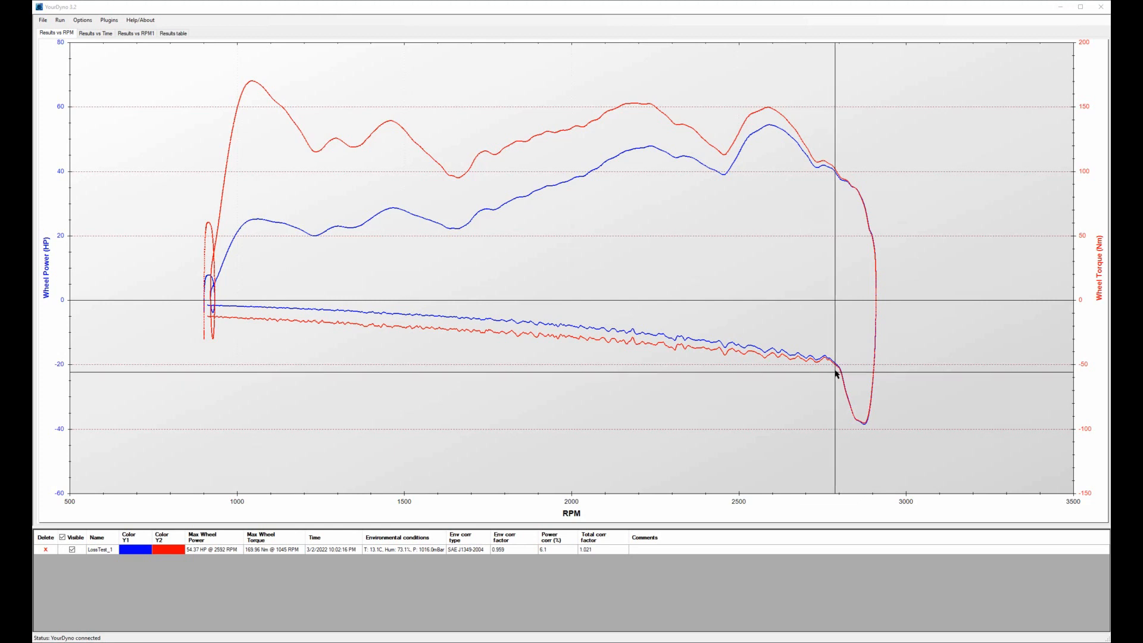
mouse_move(789, 230)
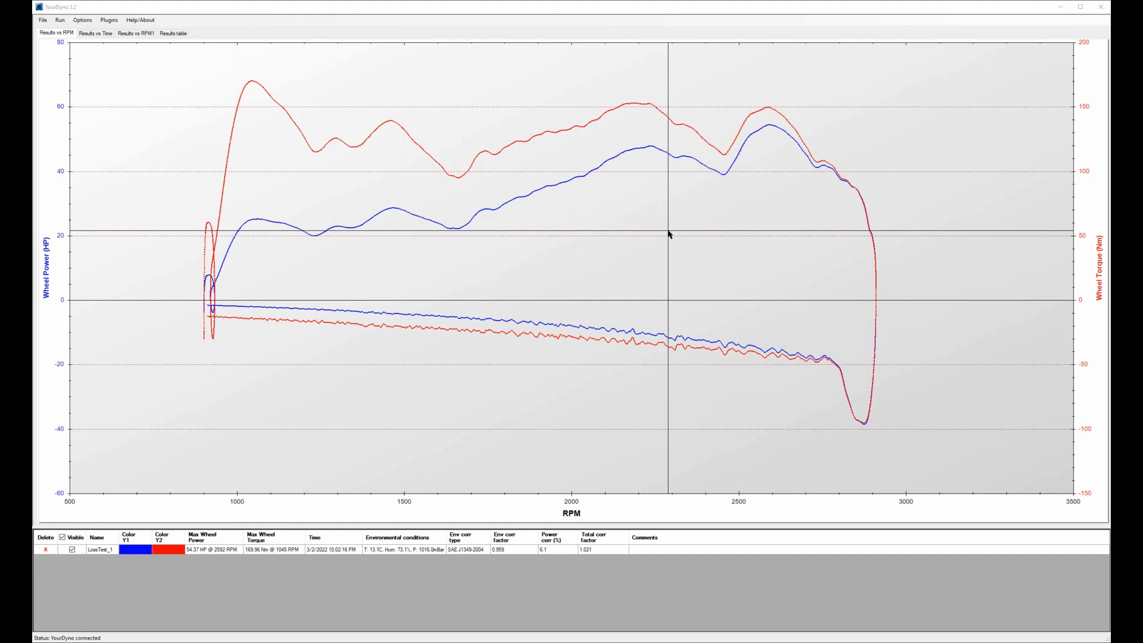
mouse_move(669, 238)
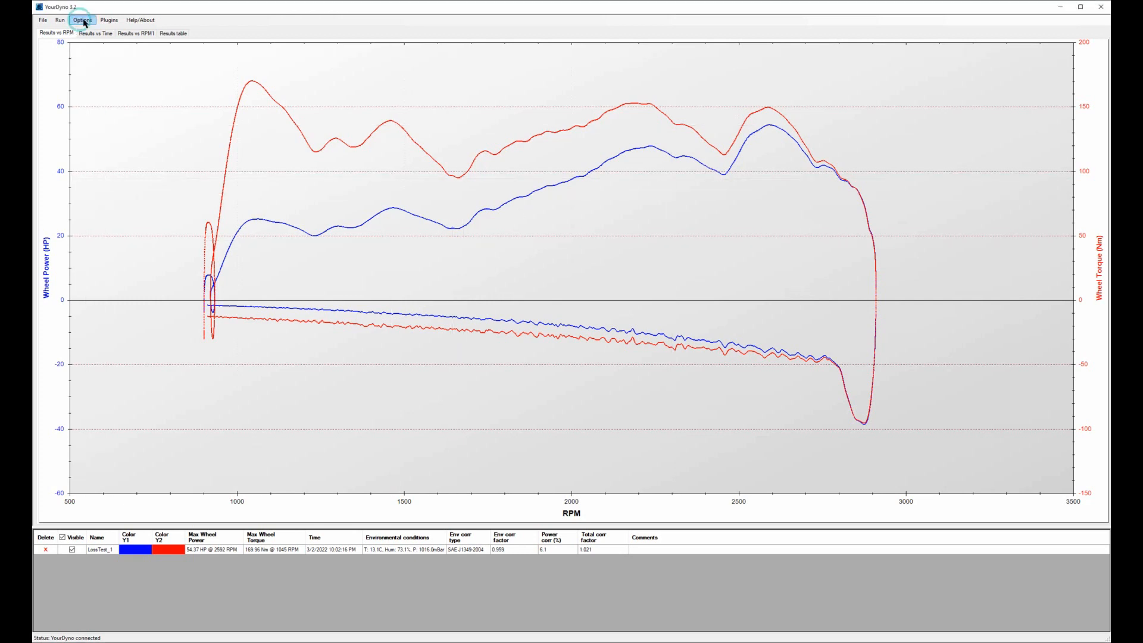
Open the settings to check the roller moment of inertia of 20.30.
left_click(83, 19)
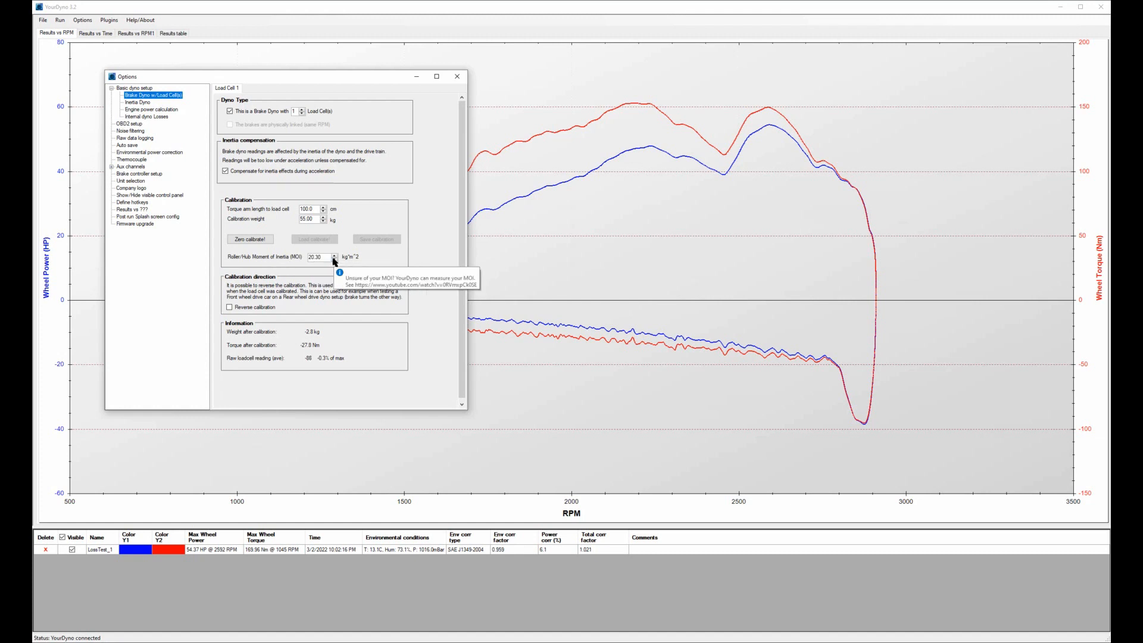
mouse_move(385, 266)
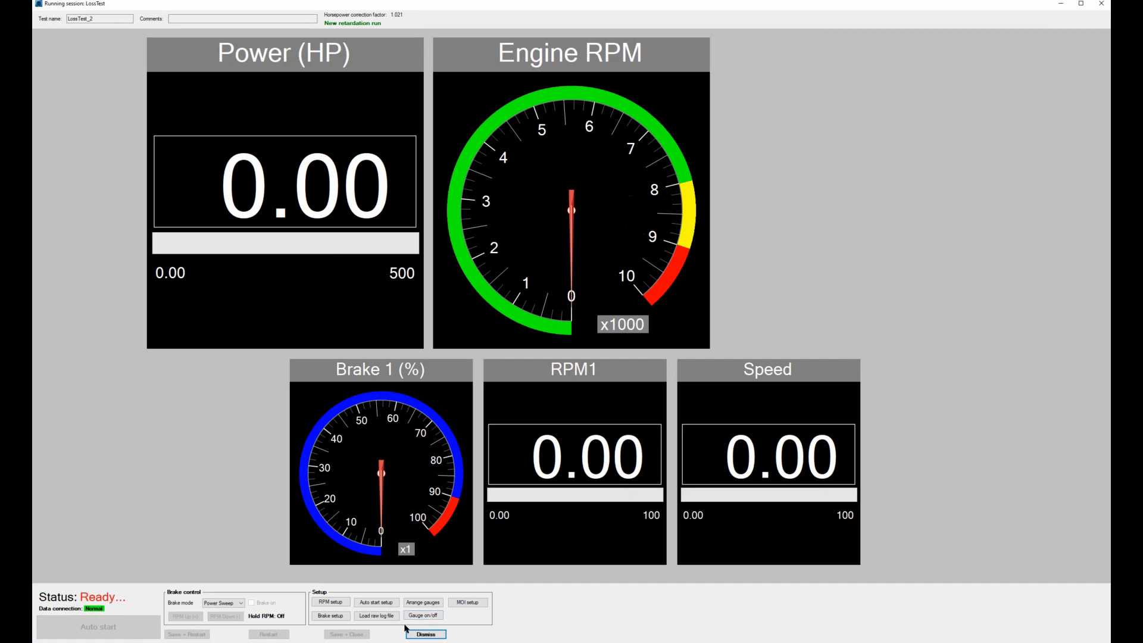
left_click(467, 602)
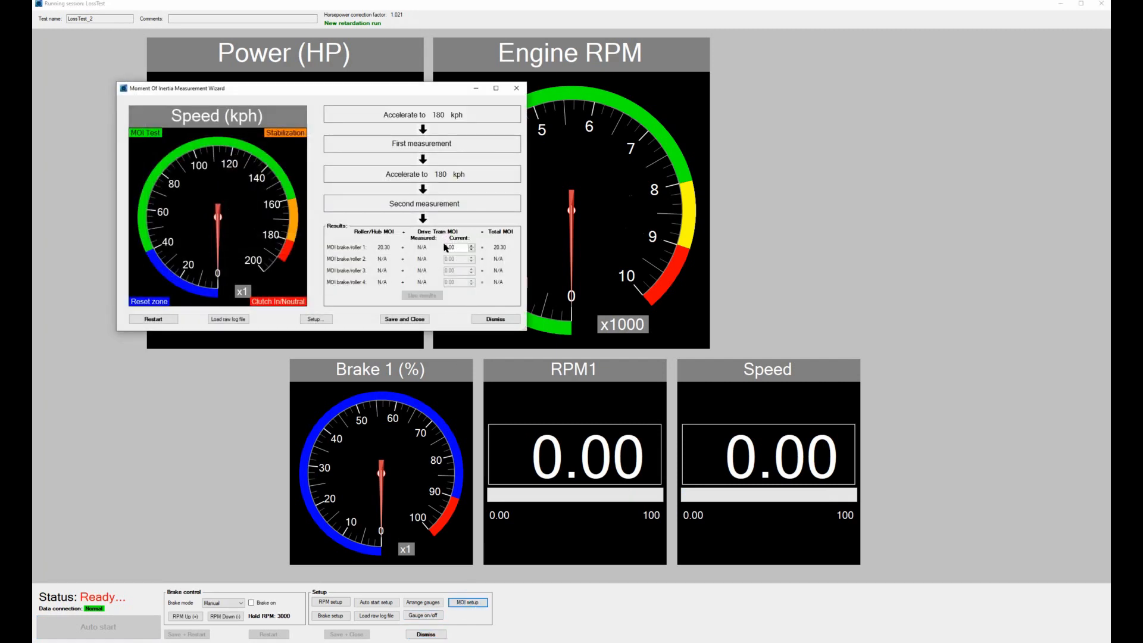
left_click(458, 247)
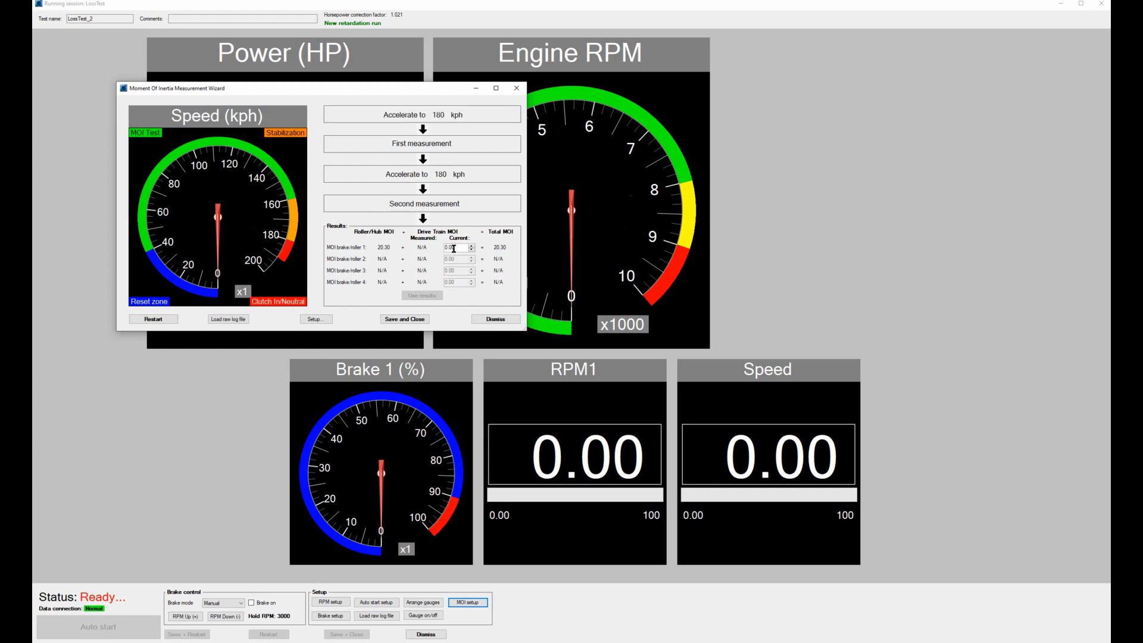
left_click(421, 114)
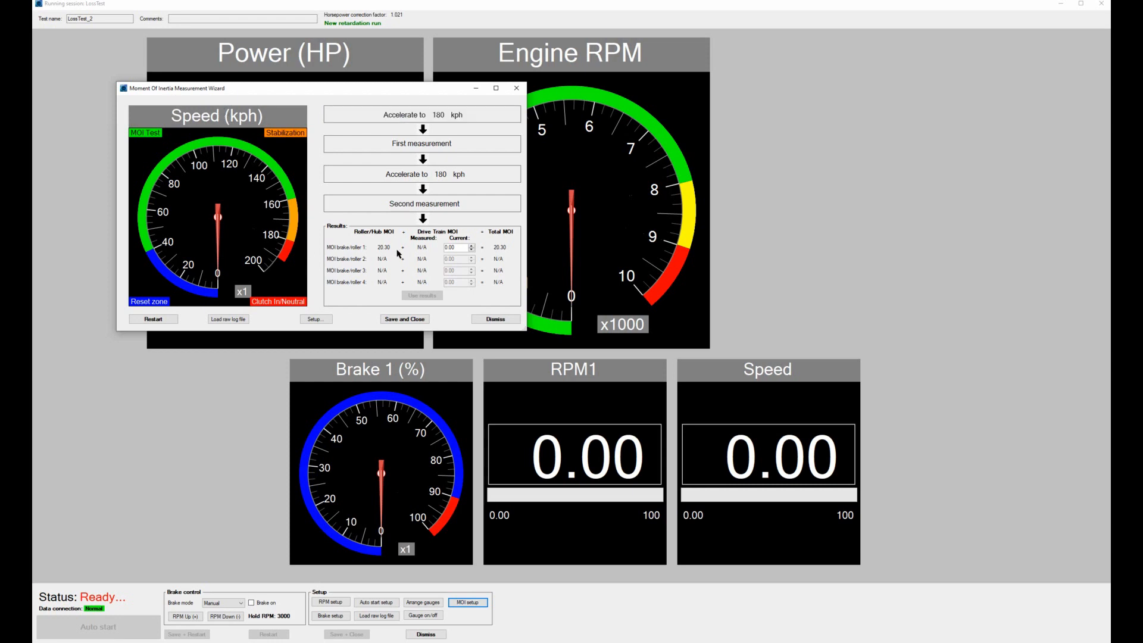
left_click(421, 113)
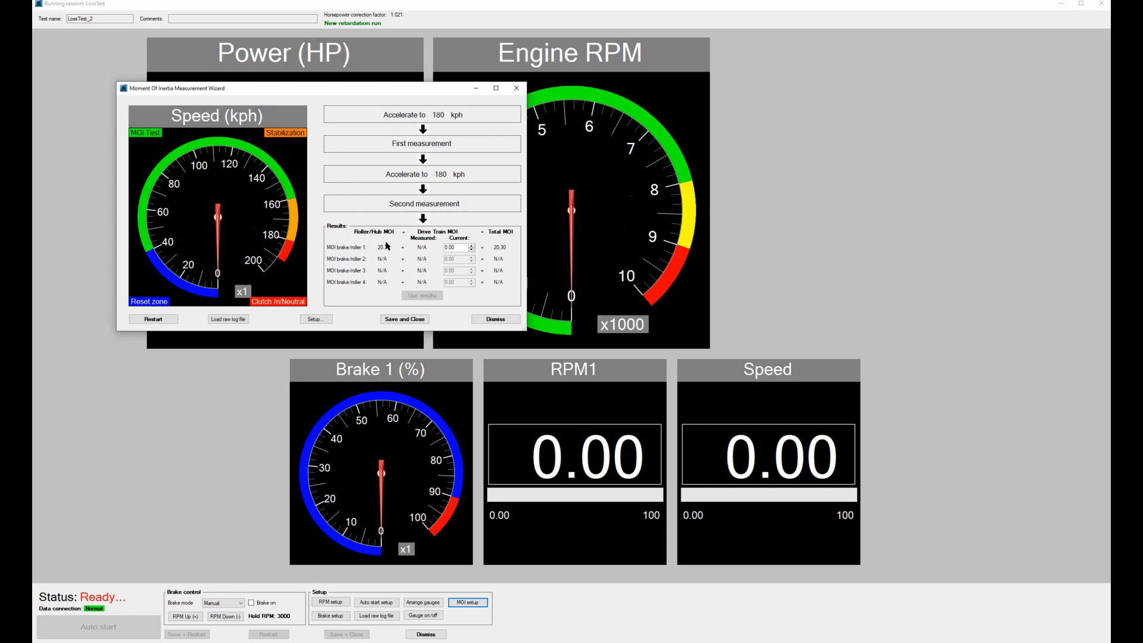
left_click(422, 114)
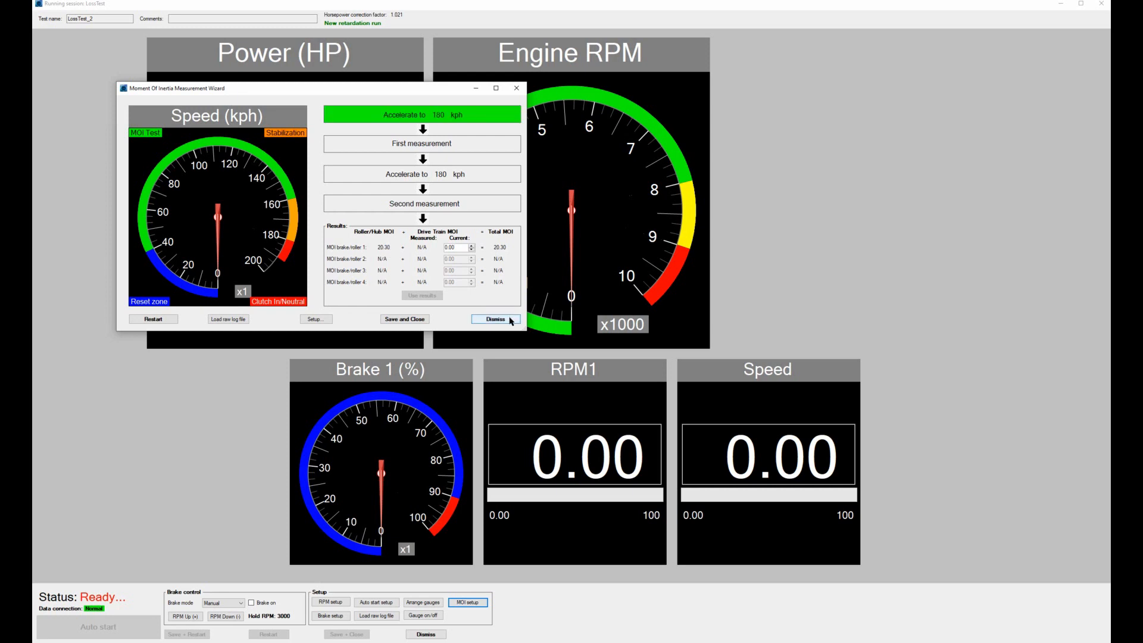
left_click(495, 319)
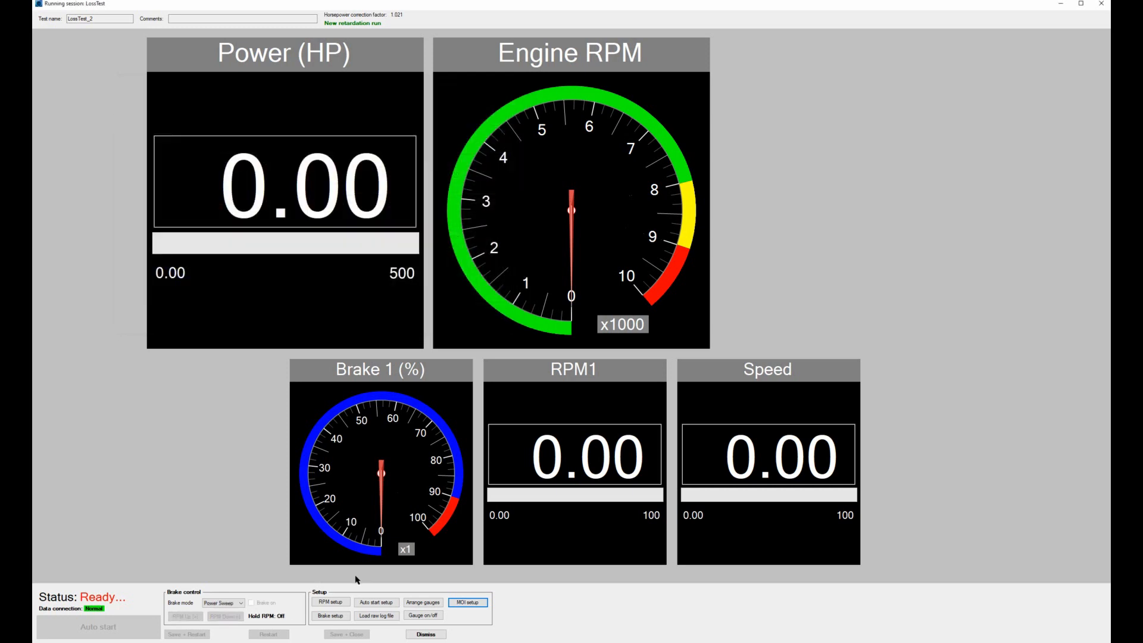
Review the gear ratio in RPM setup and cancel without changes.
left_click(330, 601)
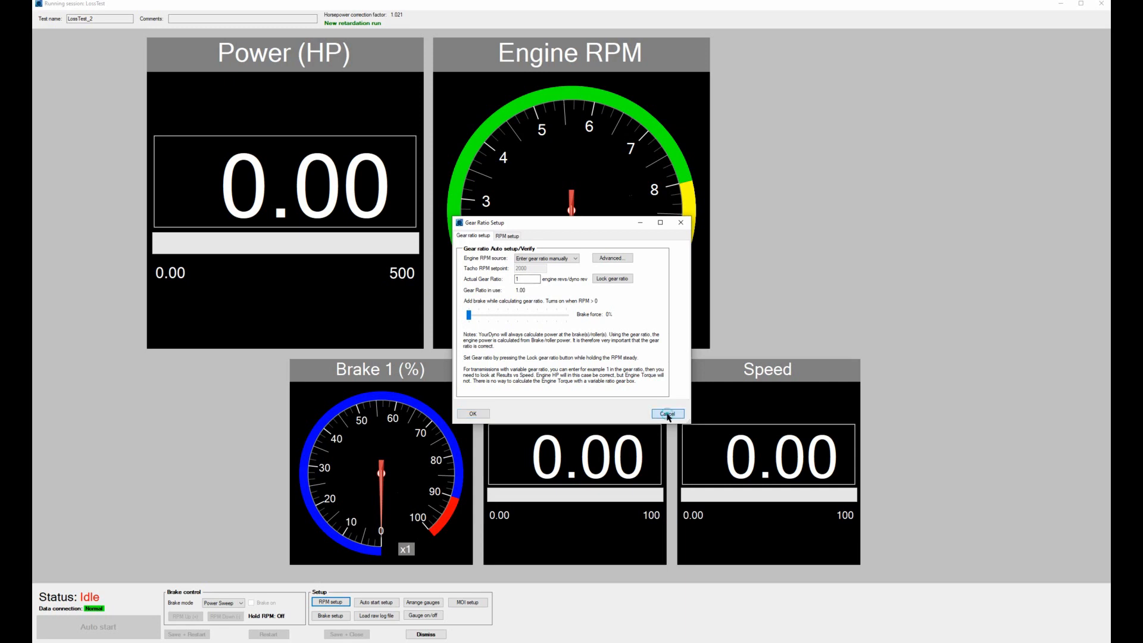
left_click(666, 414)
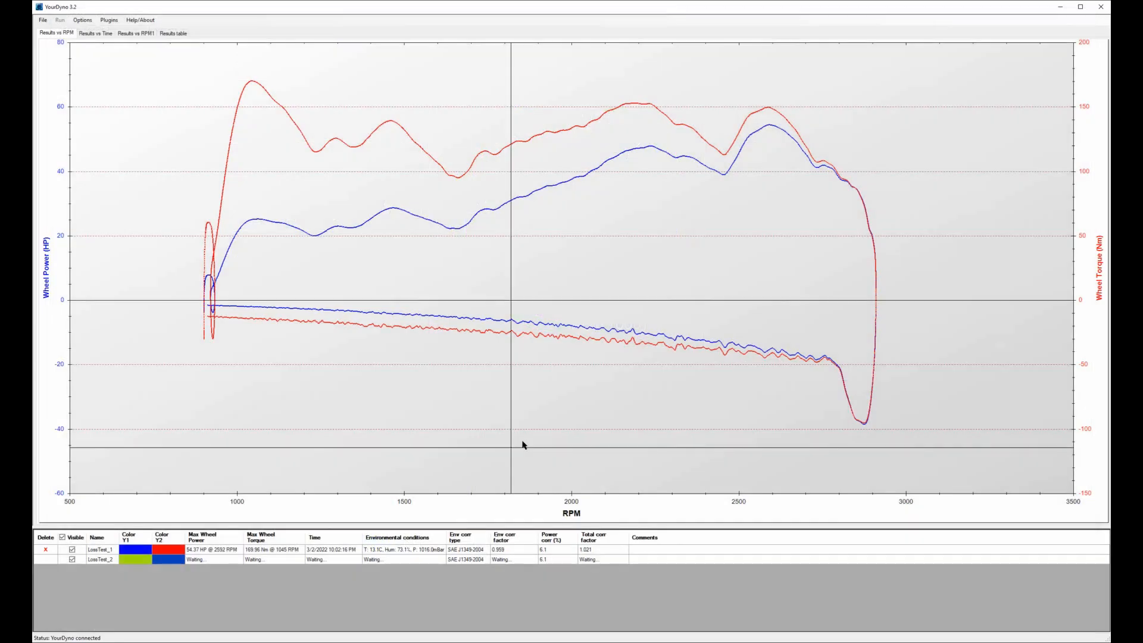
Hide Wheel Power so only LossTest_1's wheel torque is plotted, and show the Options menu.
left_click(36, 564)
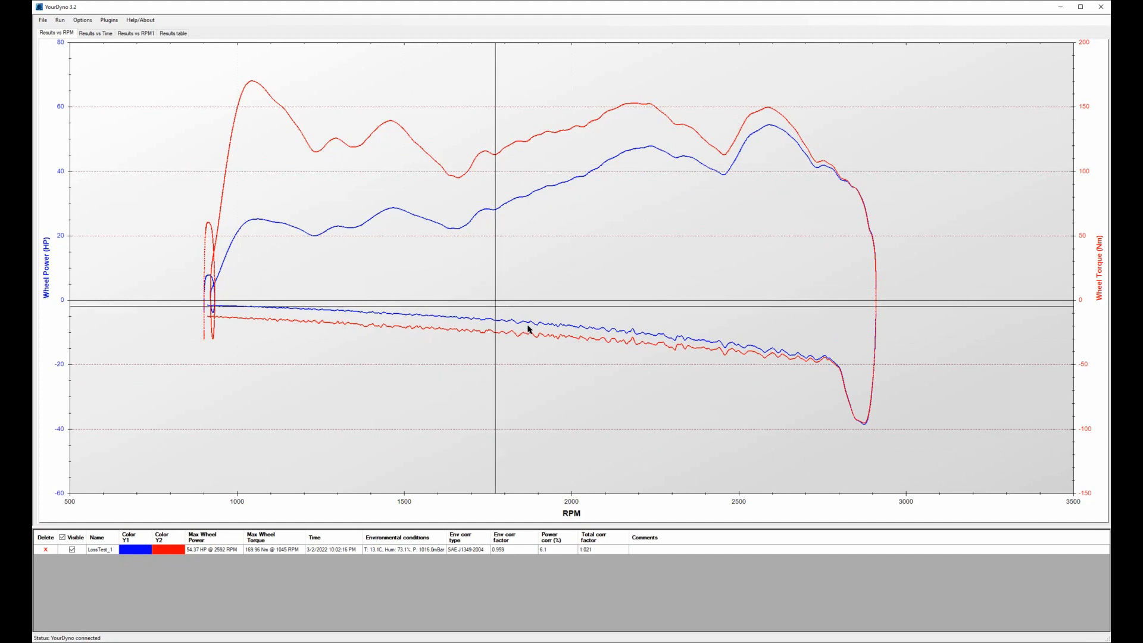
mouse_move(813, 337)
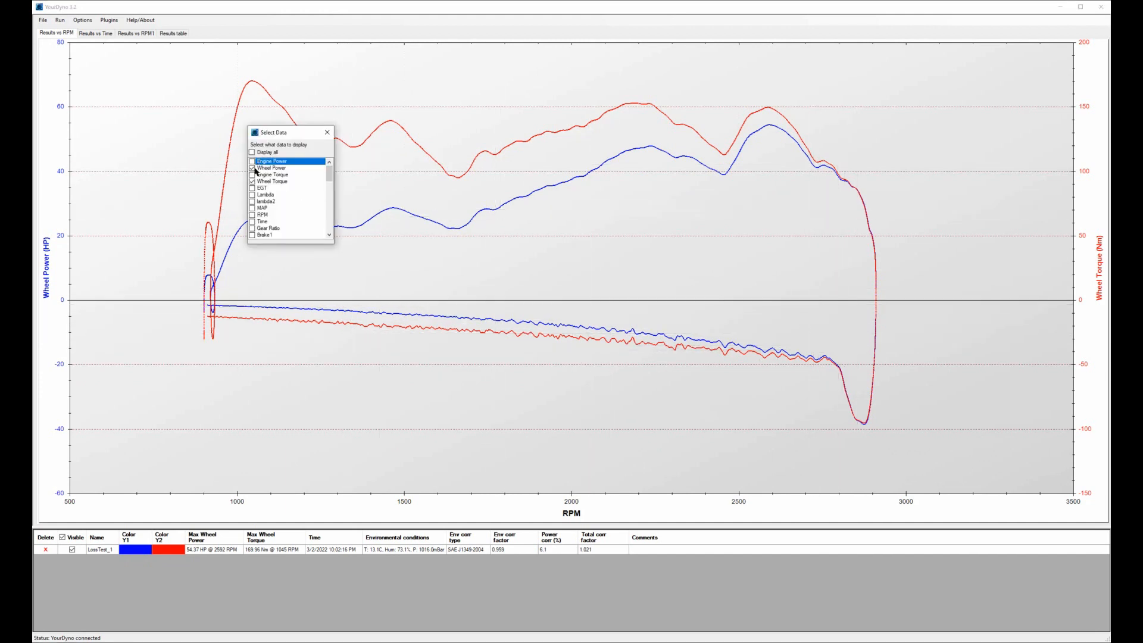
left_click(255, 168)
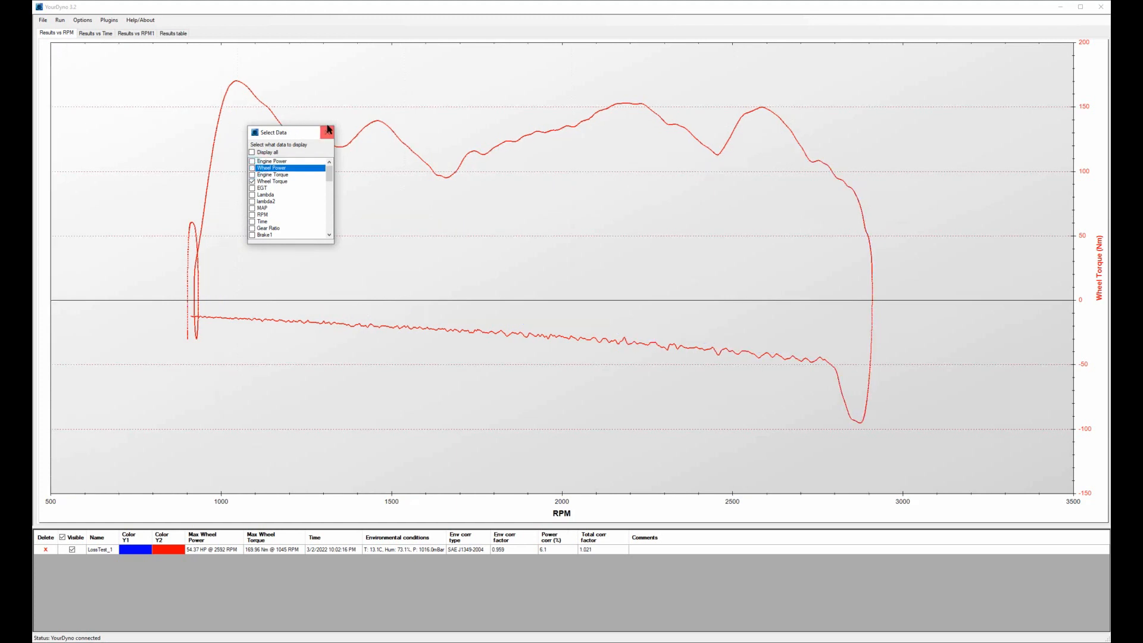
left_click(328, 132)
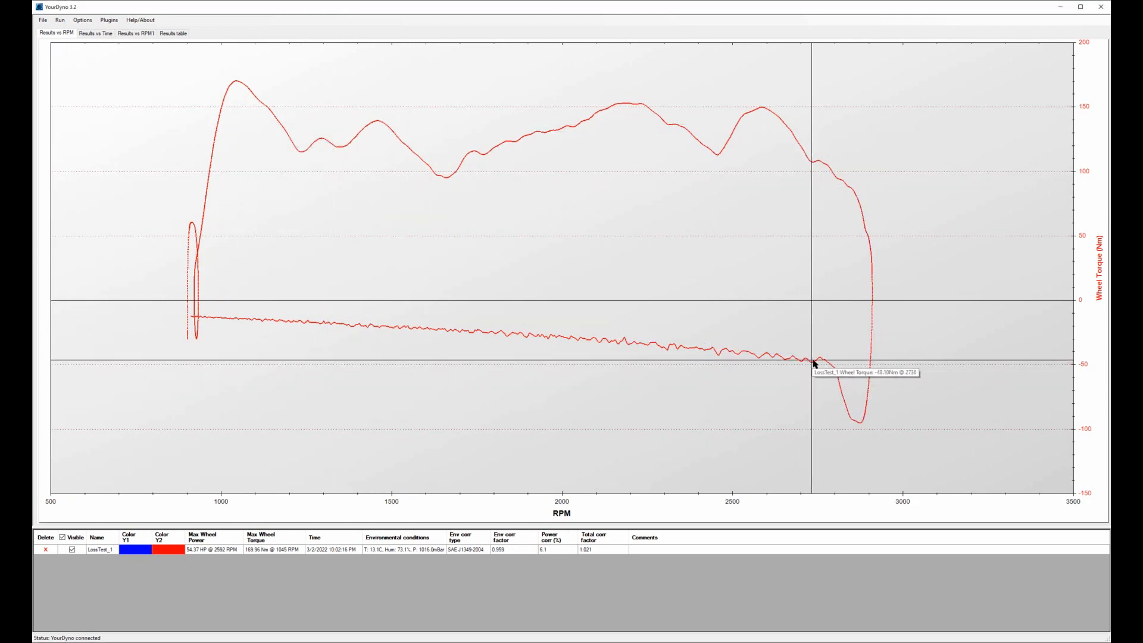
mouse_move(815, 364)
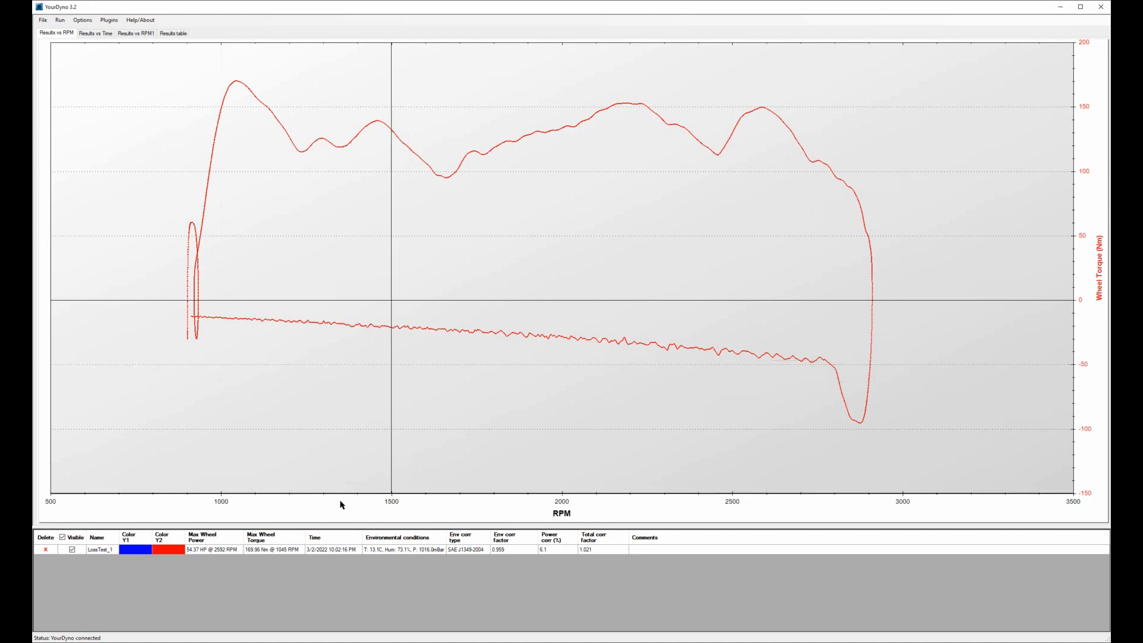
mouse_move(819, 362)
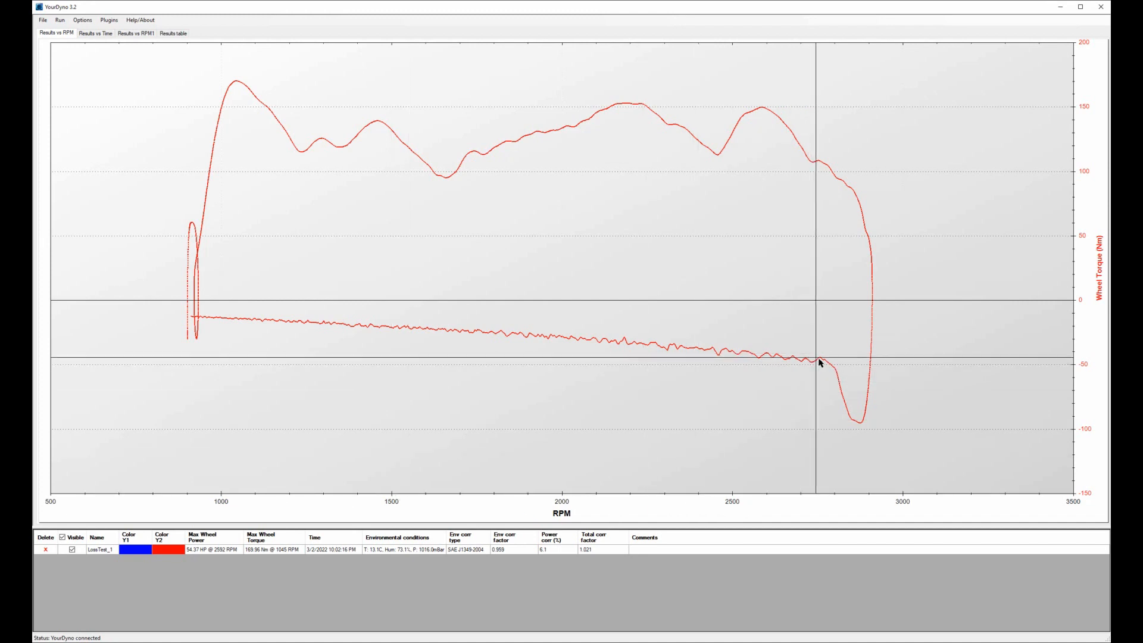
mouse_move(740, 354)
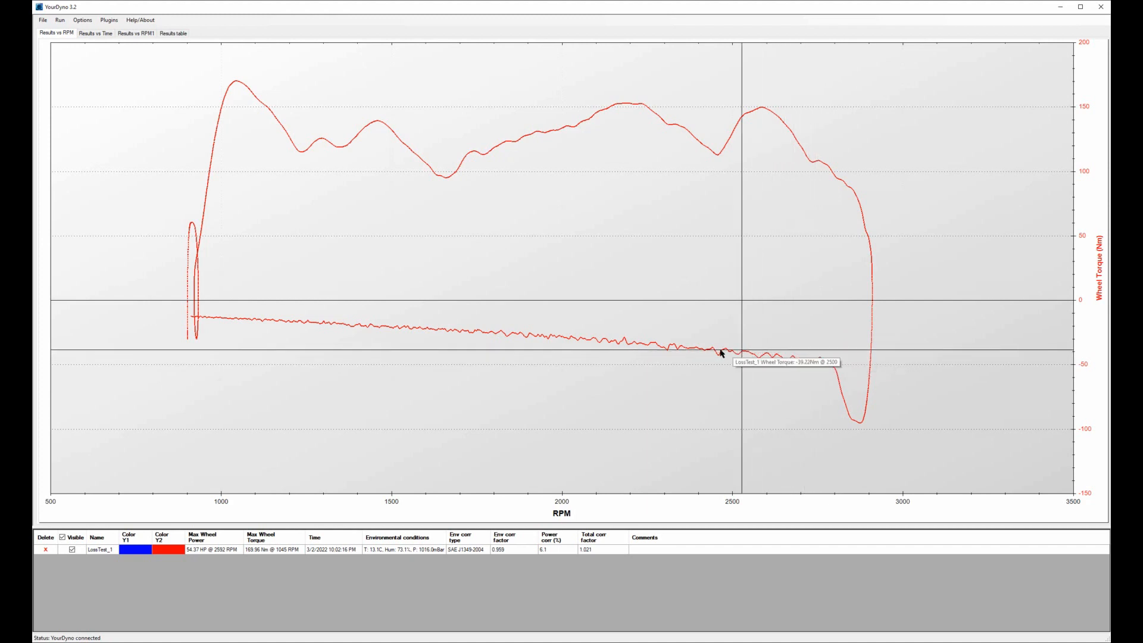
mouse_move(366, 337)
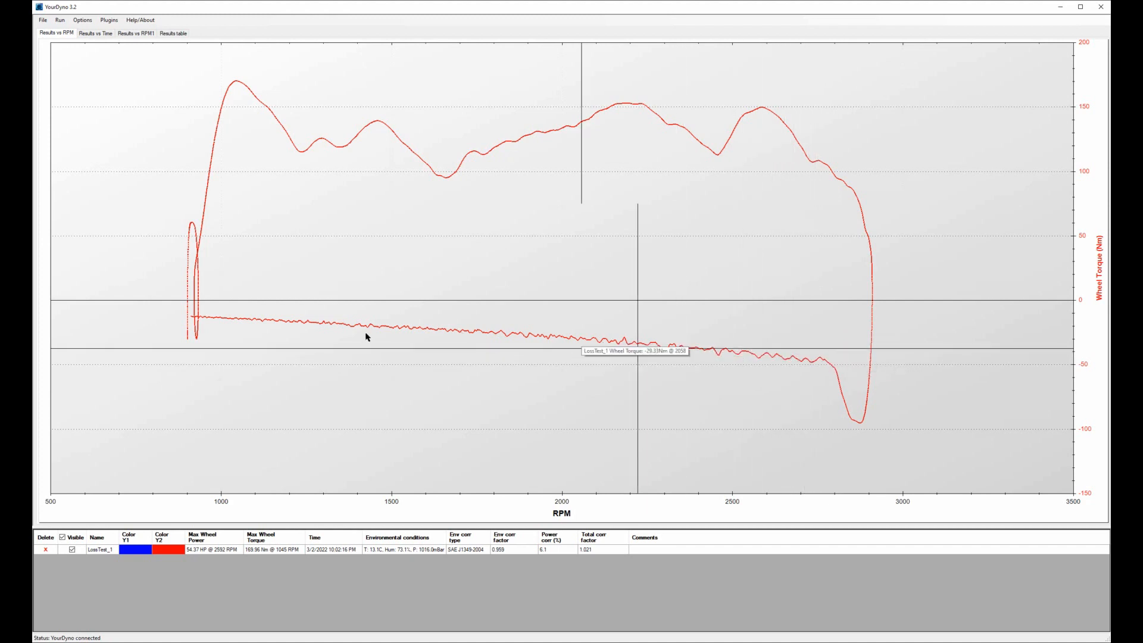
left_click(81, 20)
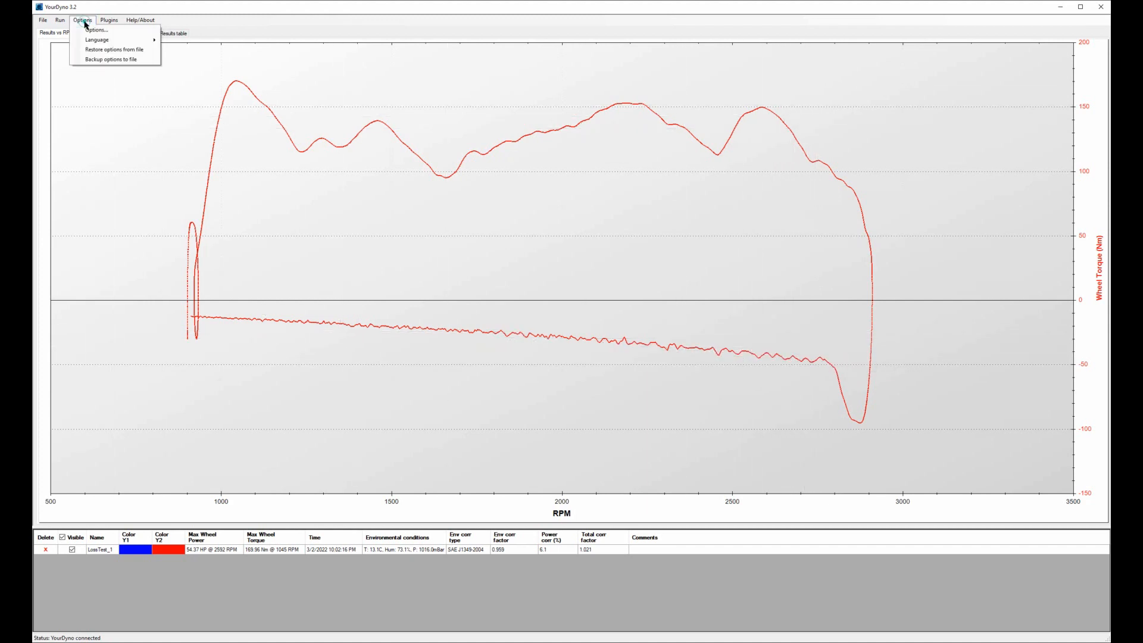
Review the drag table (13.60 Nm at 1000 RPM to 45.70 Nm at 2750 RPM) and re-enable internal losses.
left_click(94, 29)
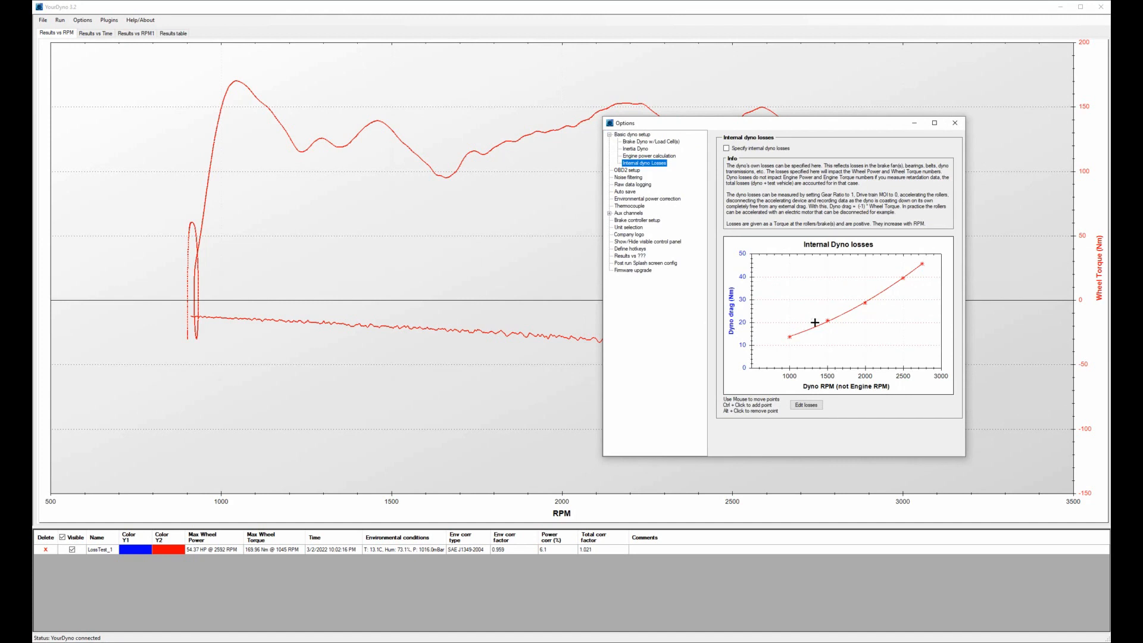
mouse_move(493, 348)
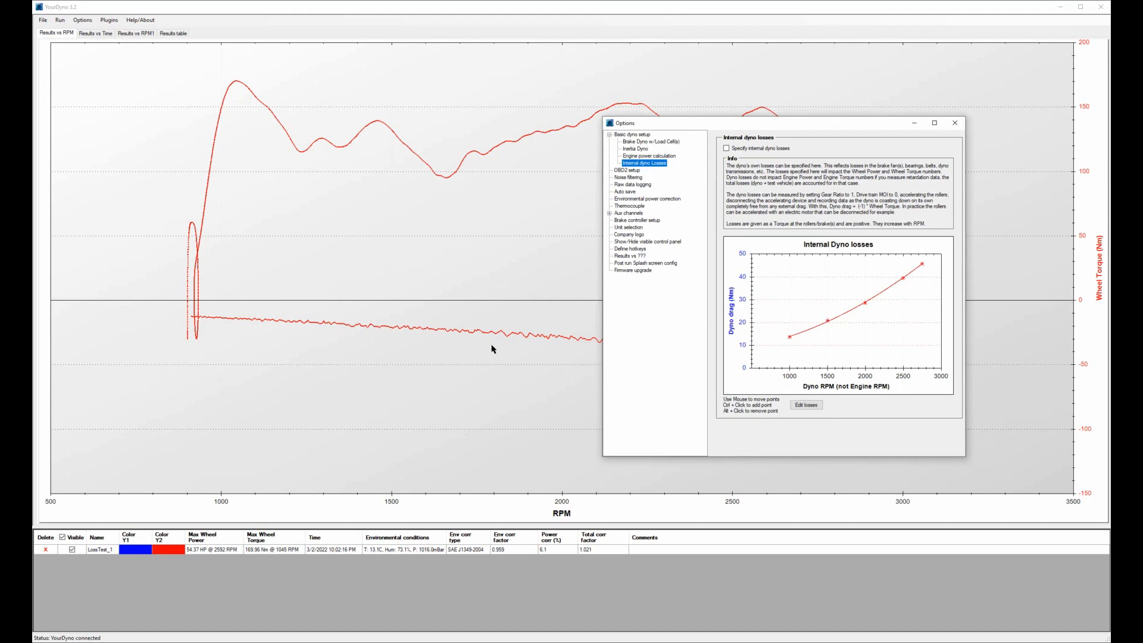
mouse_move(248, 307)
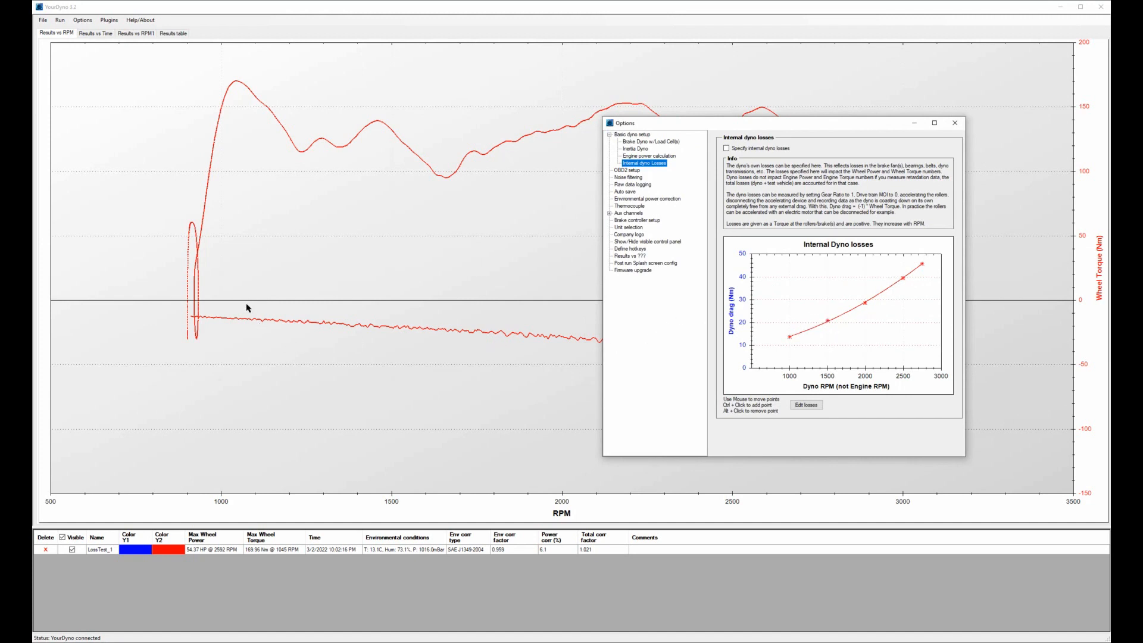
mouse_move(974, 98)
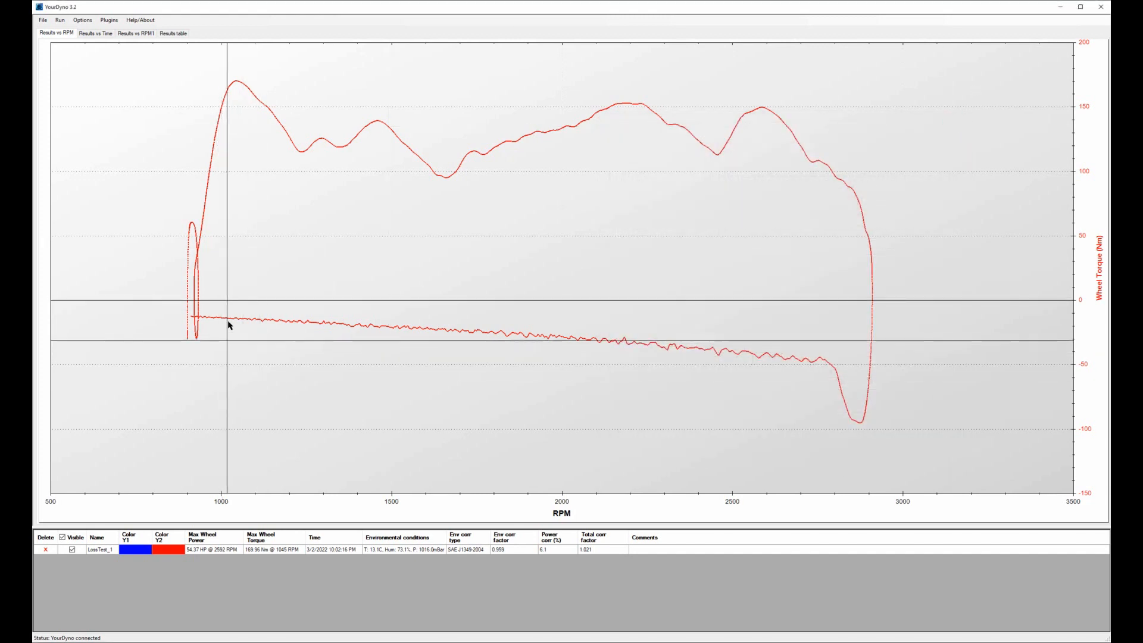
mouse_move(220, 319)
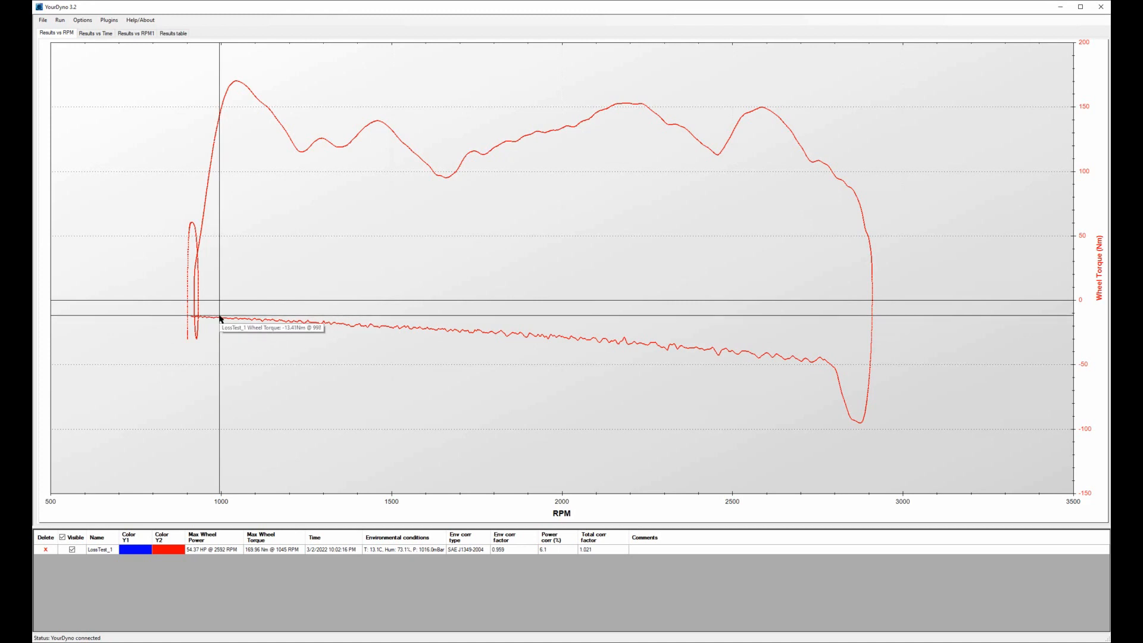
mouse_move(222, 321)
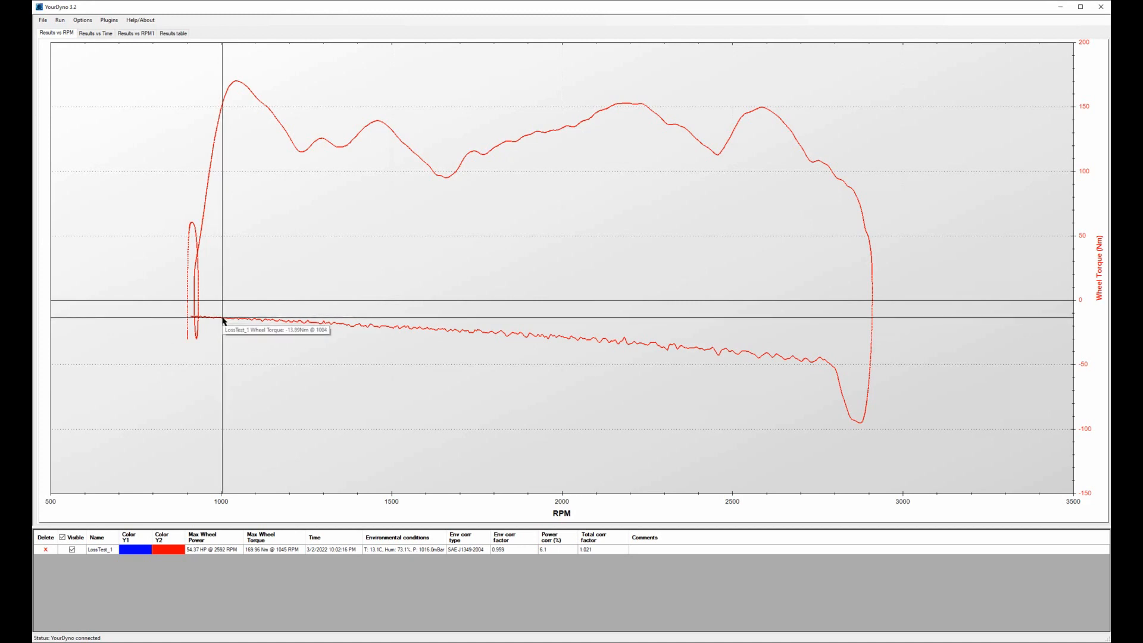
mouse_move(222, 322)
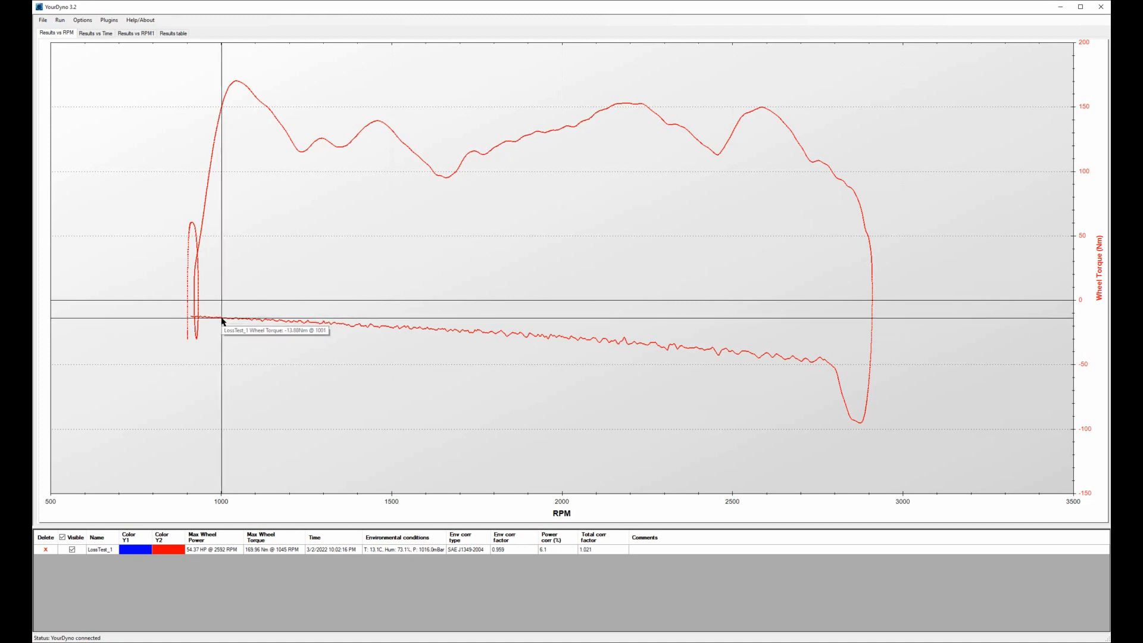
mouse_move(150, 149)
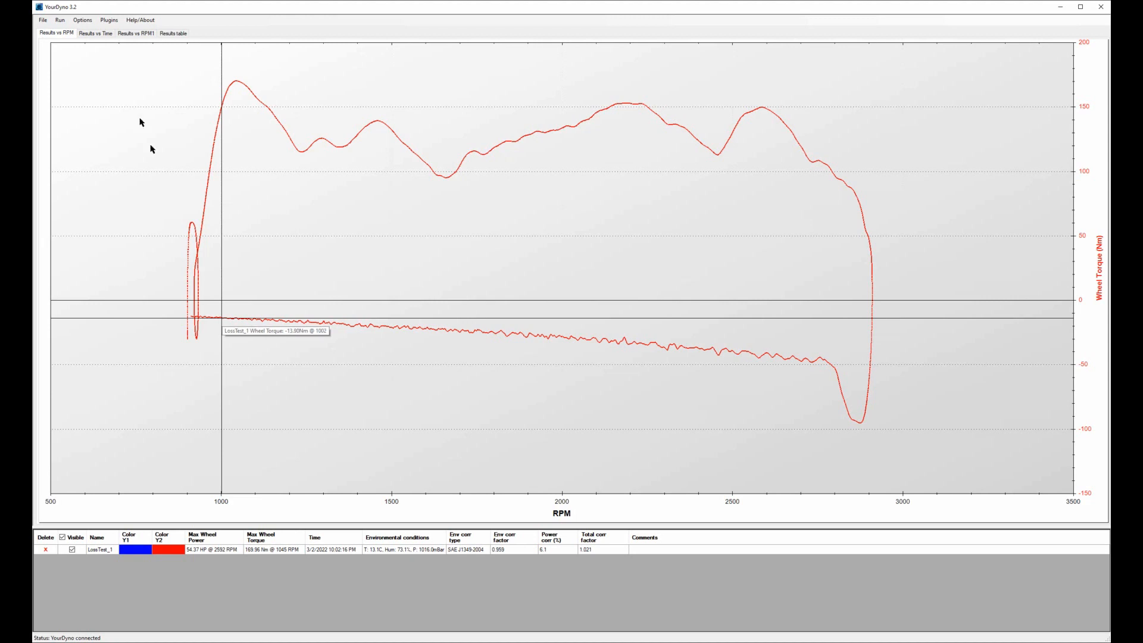
left_click(82, 19)
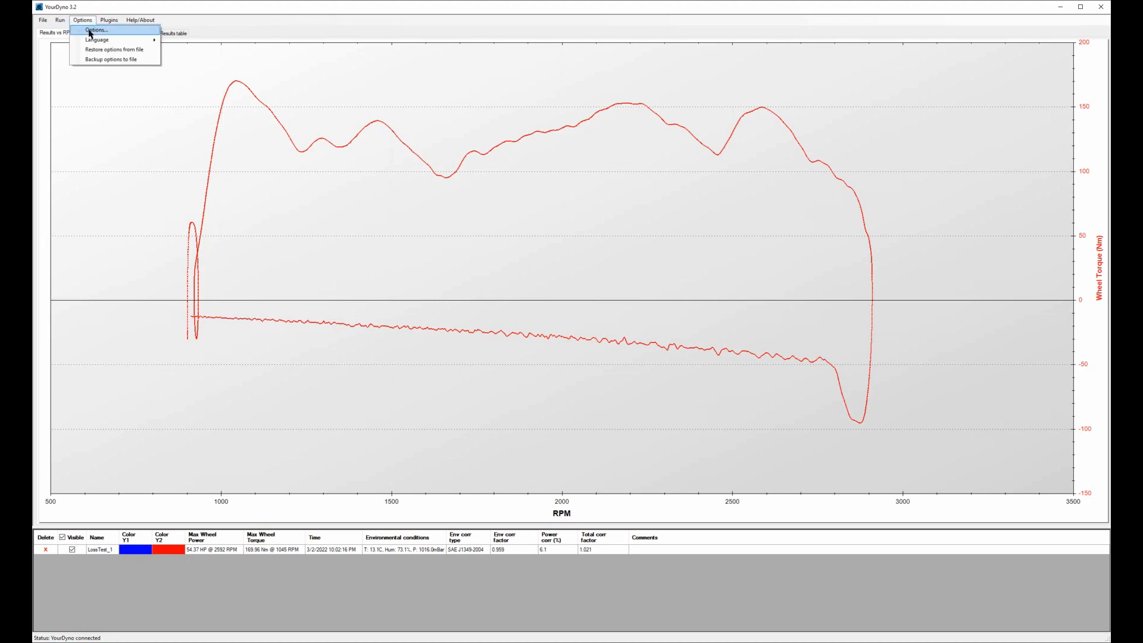
left_click(93, 30)
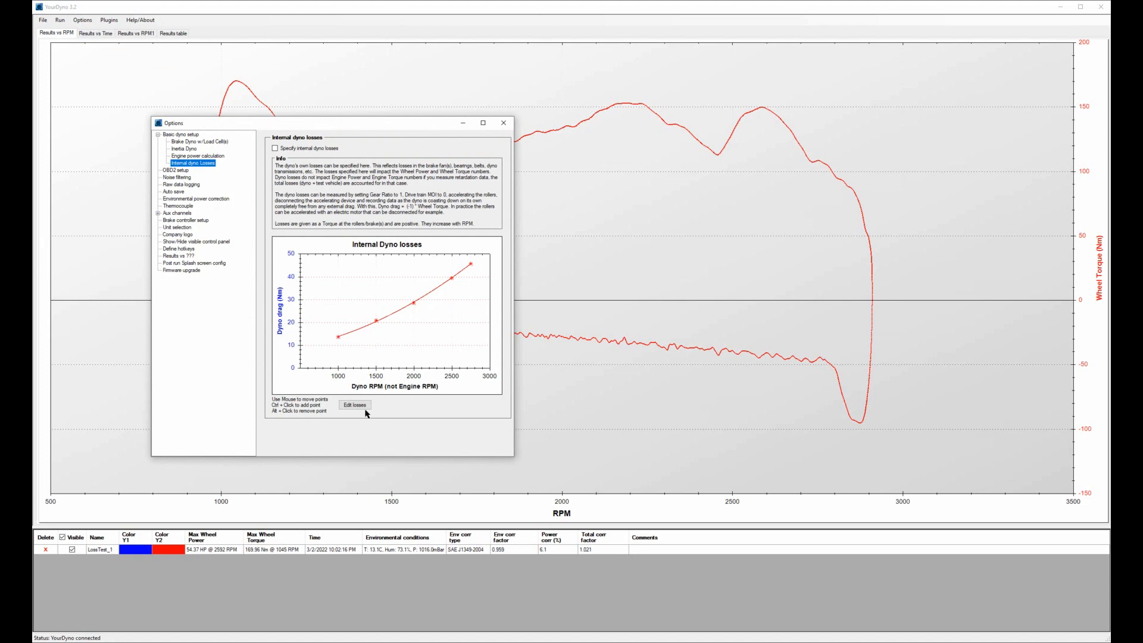
left_click(355, 405)
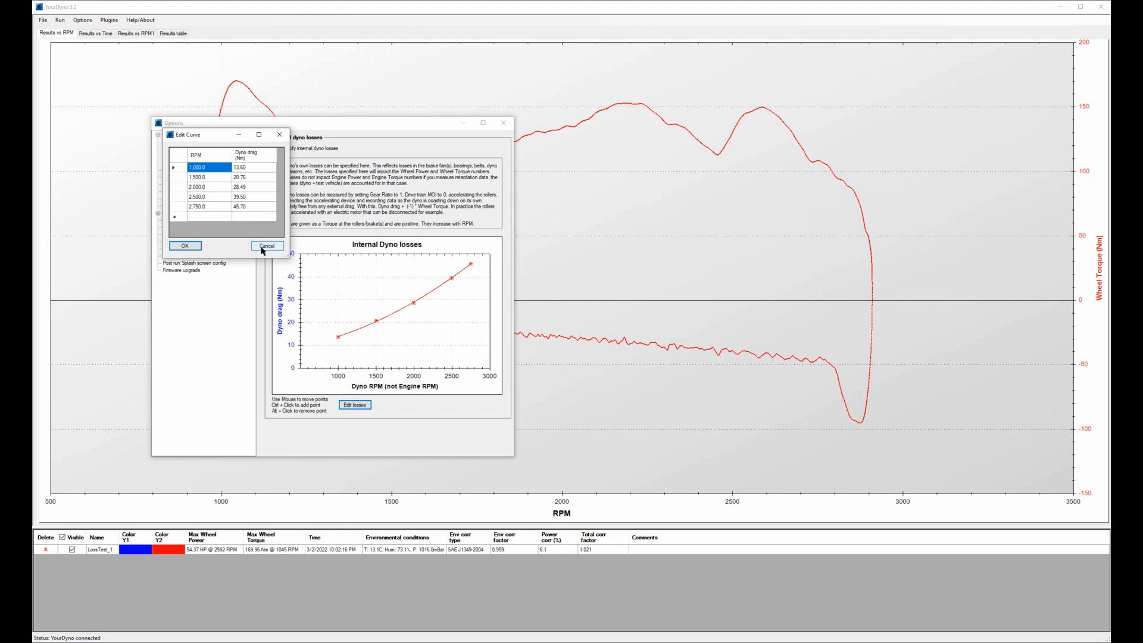
left_click(267, 246)
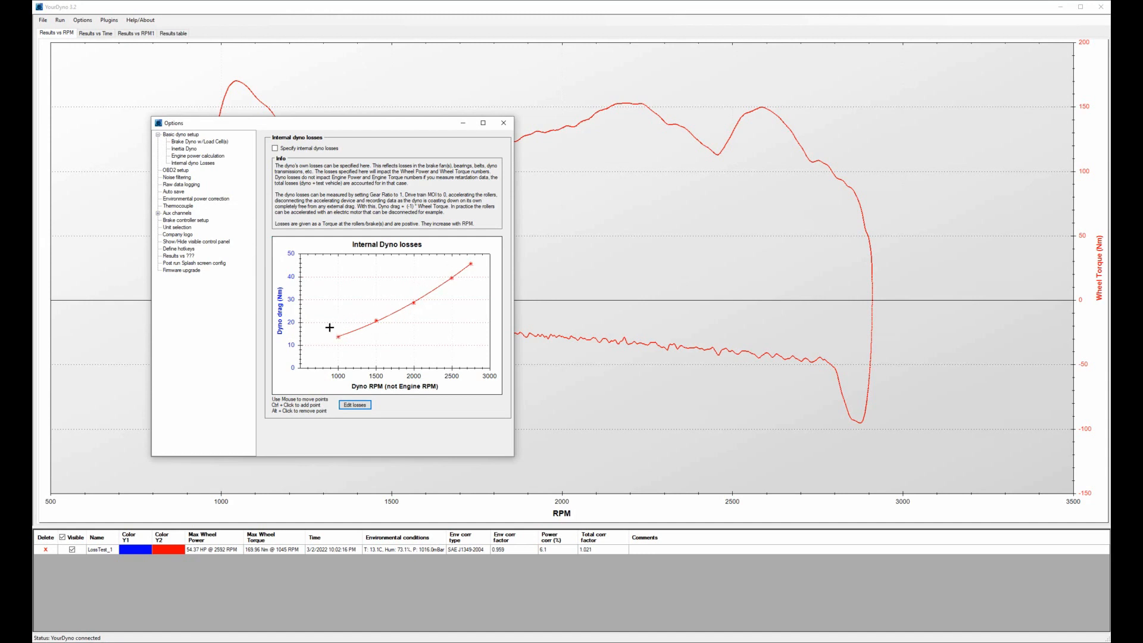
mouse_move(346, 335)
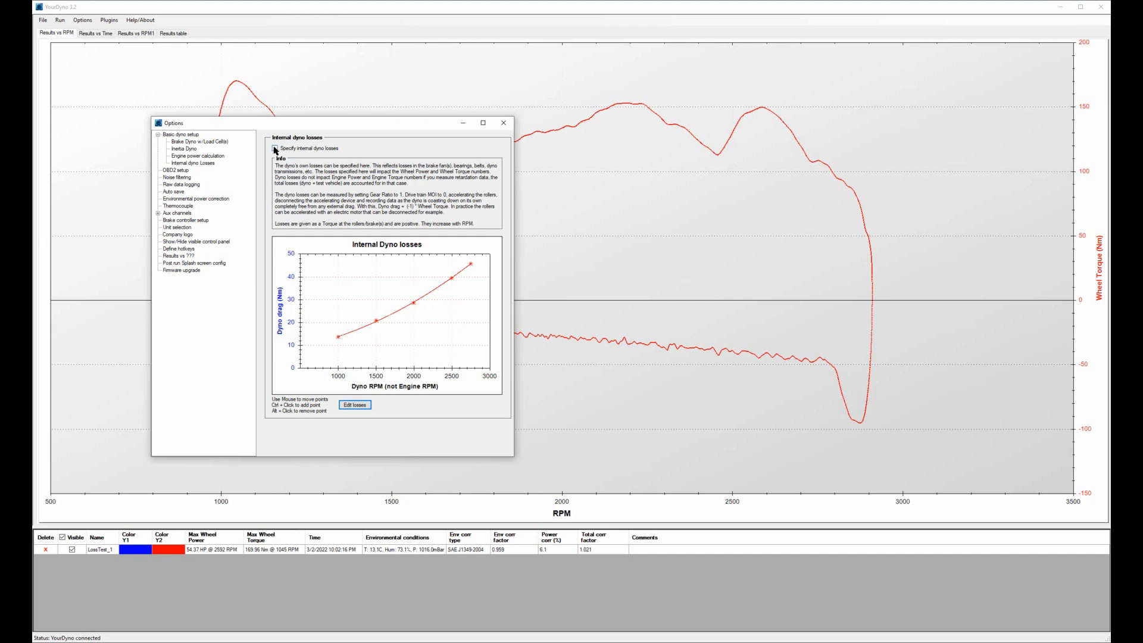
left_click(274, 148)
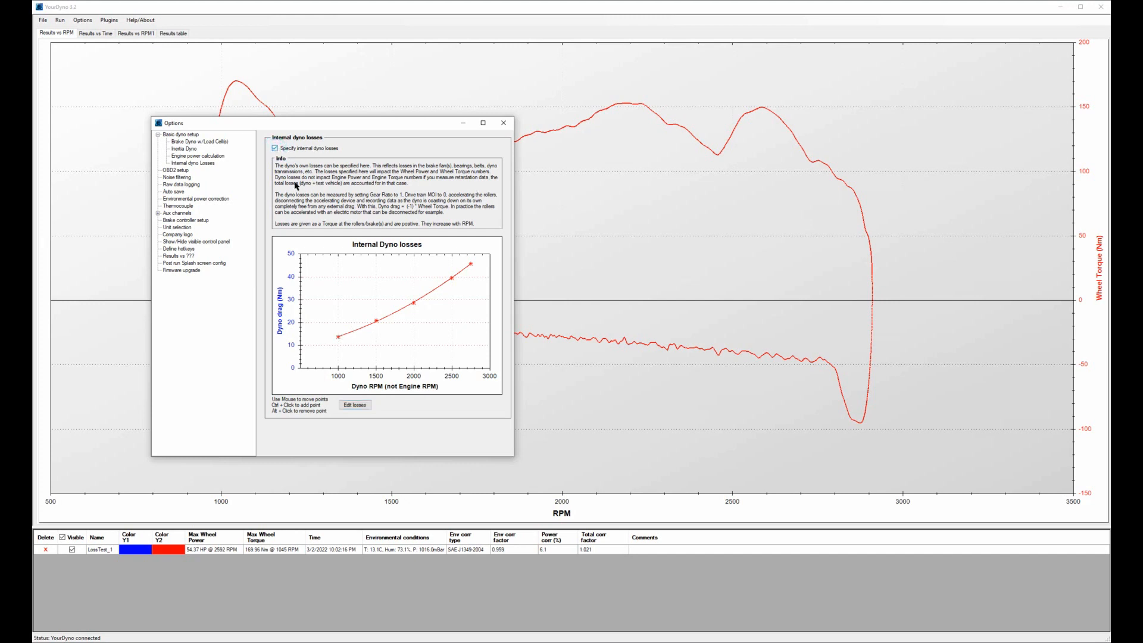
mouse_move(328, 211)
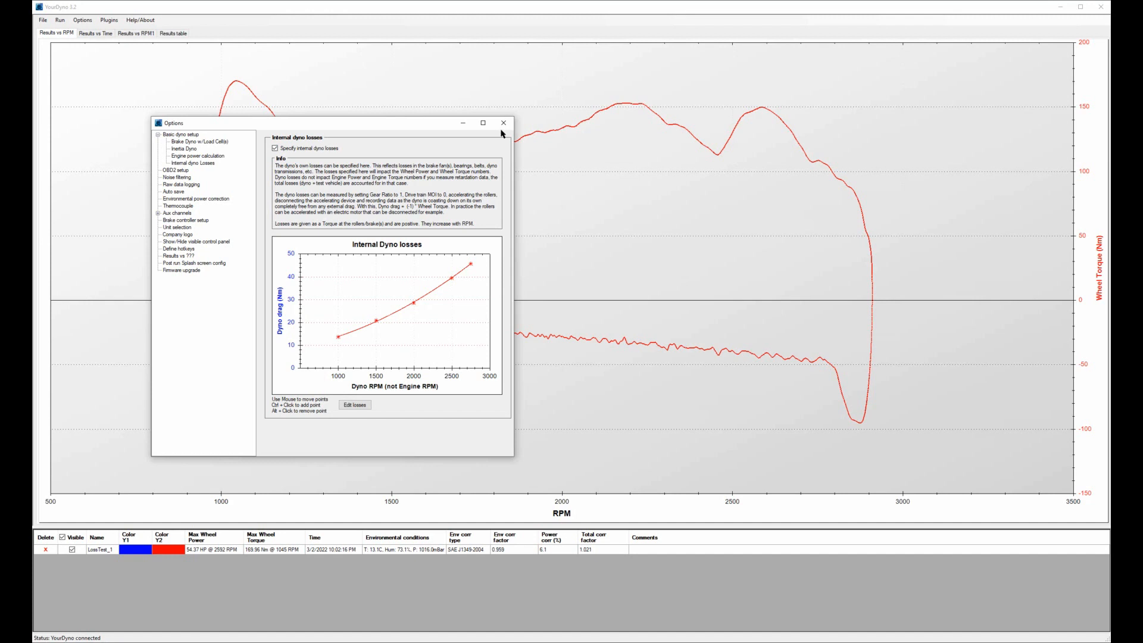
mouse_move(503, 122)
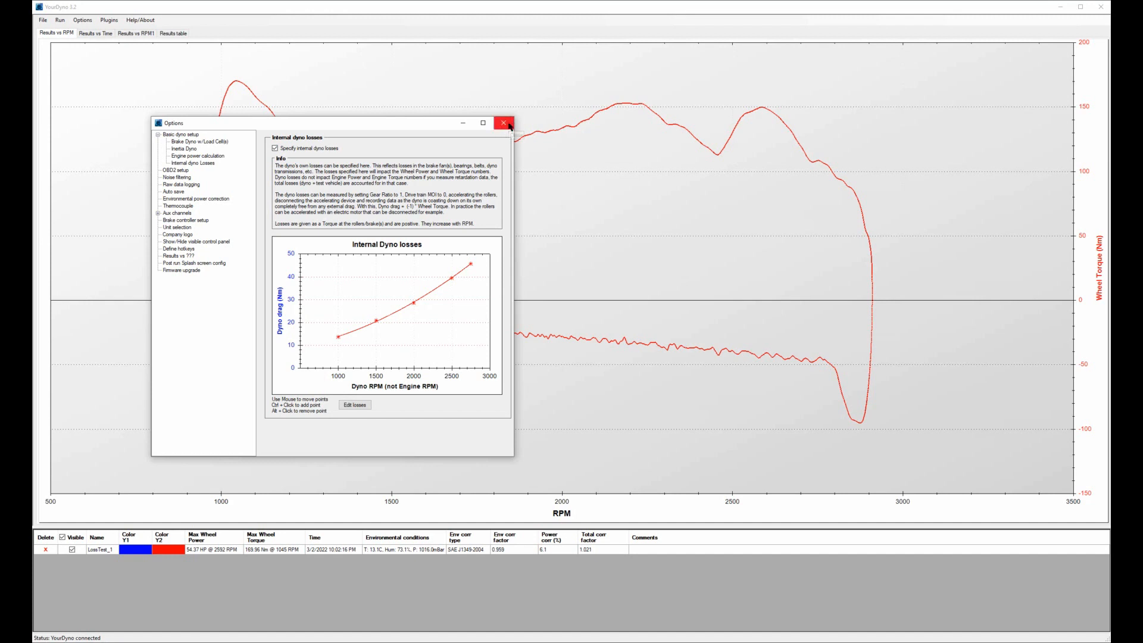
left_click(503, 123)
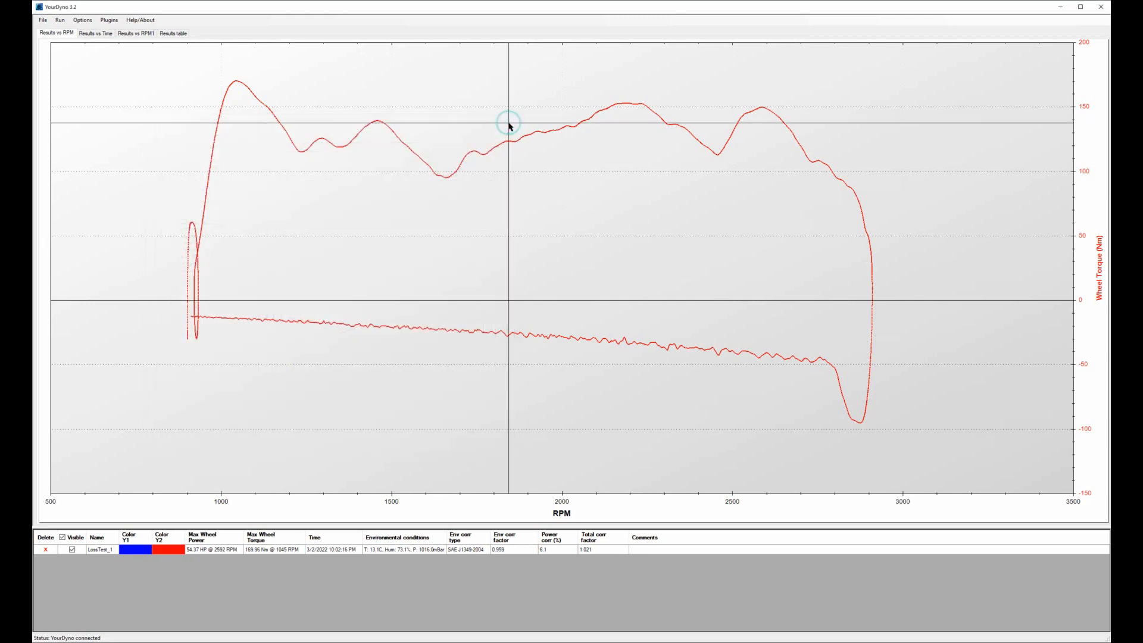
mouse_move(787, 372)
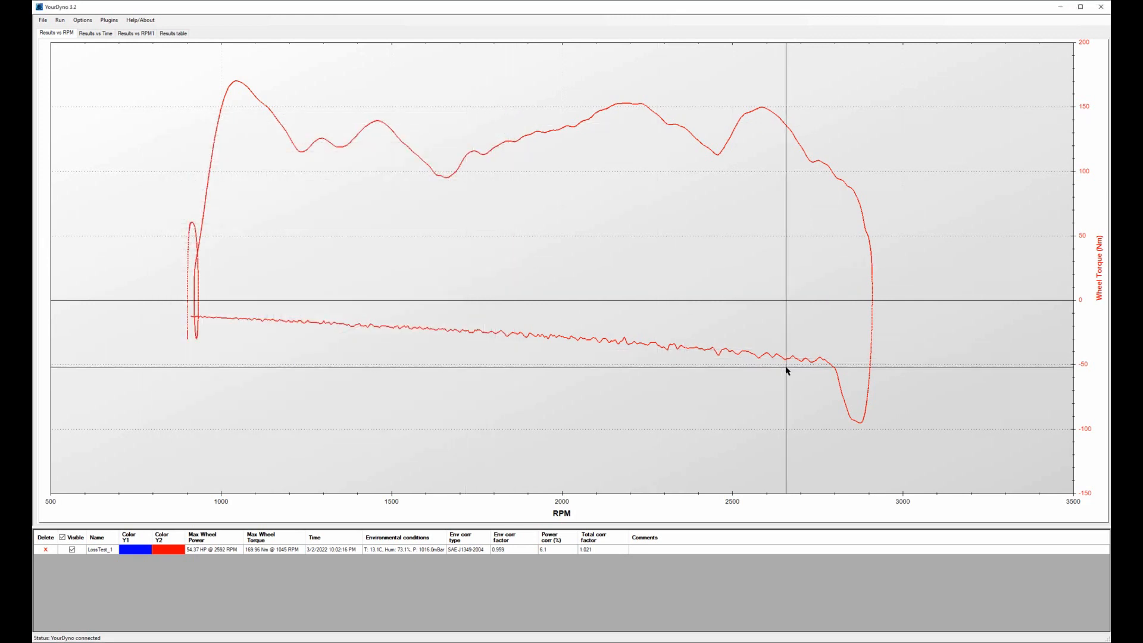
mouse_move(806, 368)
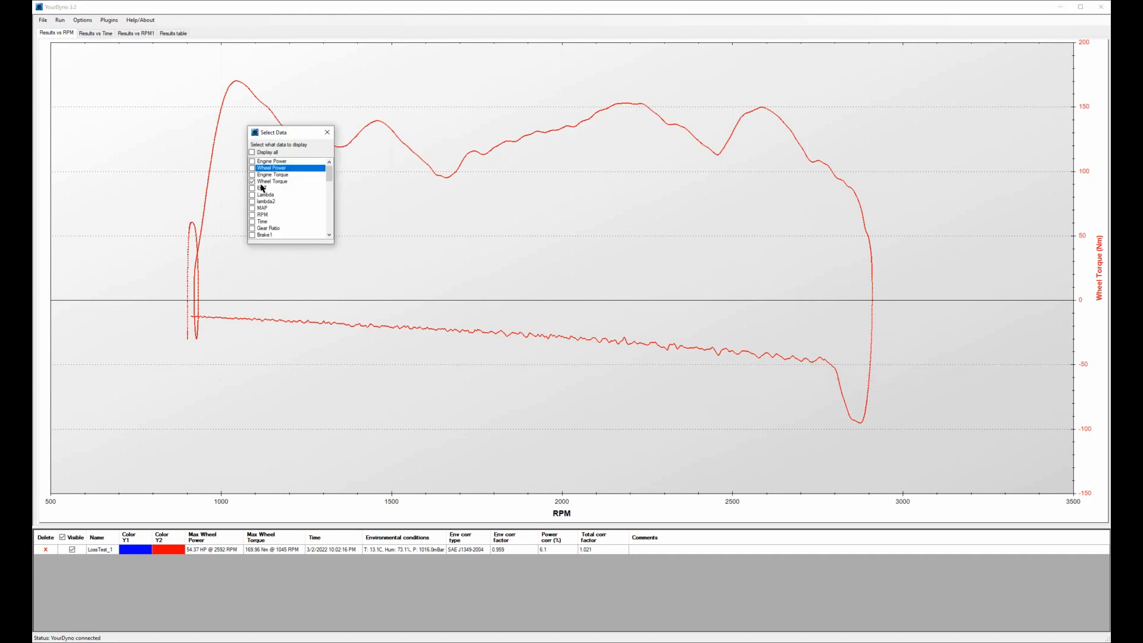
Add Wheel Power in blue alongside Wheel Torque on the LossTest_1 chart.
left_click(256, 168)
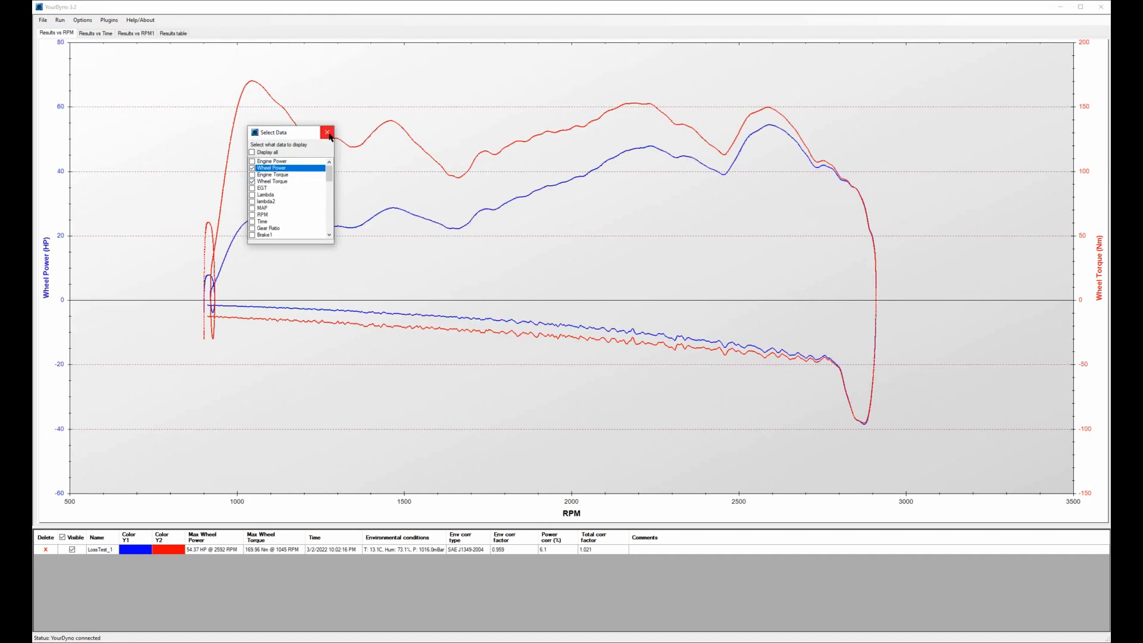
left_click(328, 132)
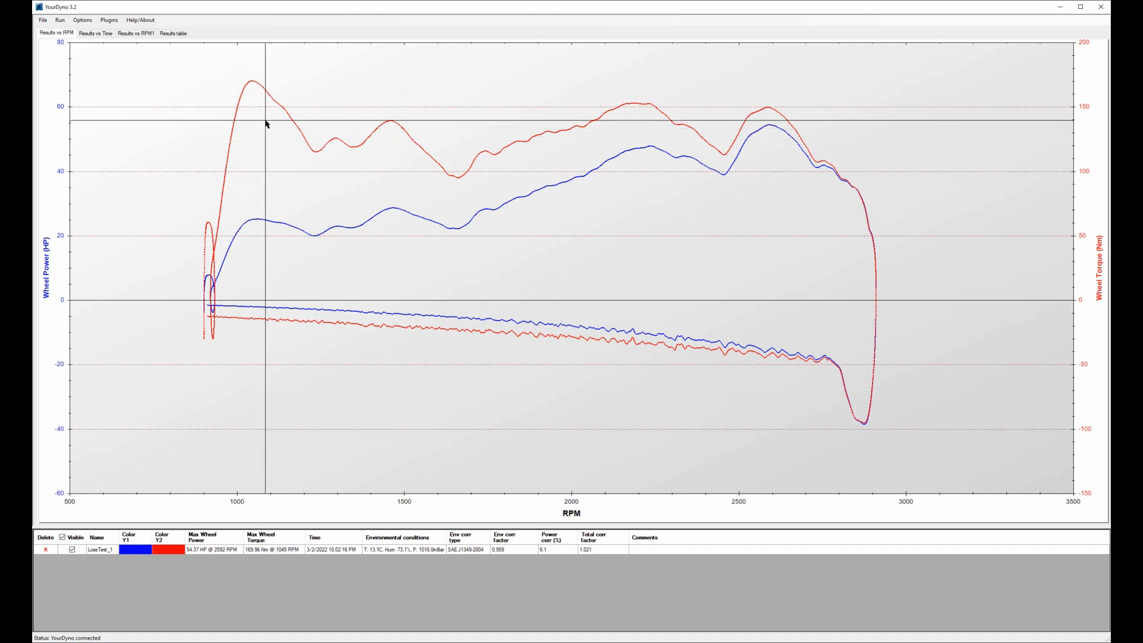
left_click(61, 20)
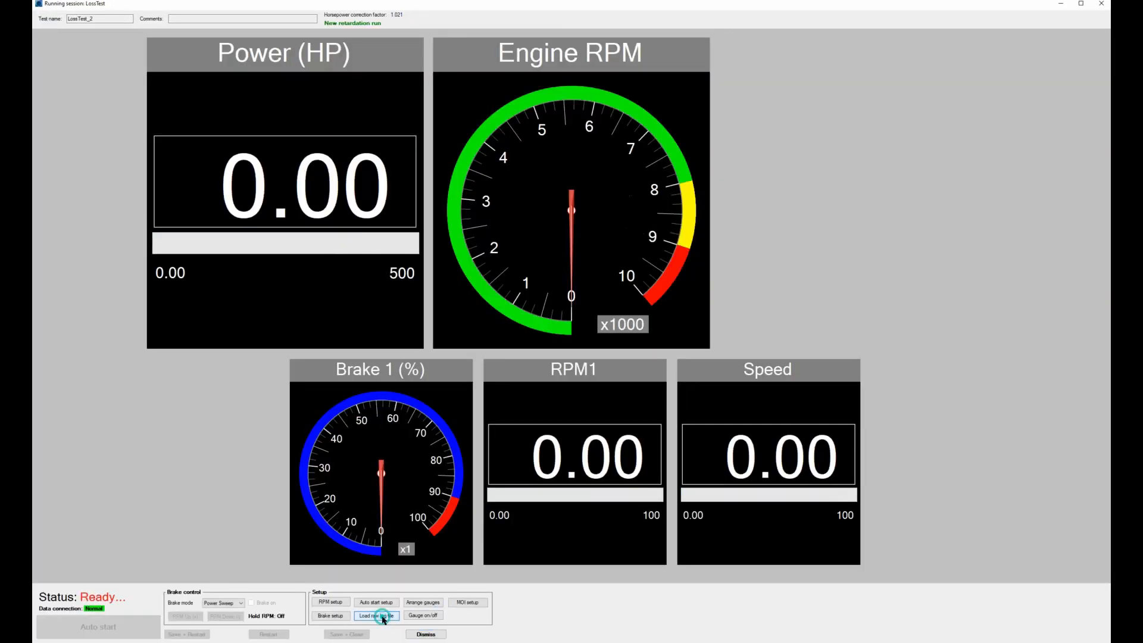
Replay the stored raw log as LossTest_2, peaking at 71.34 HP and 196.0 Nm.
left_click(376, 615)
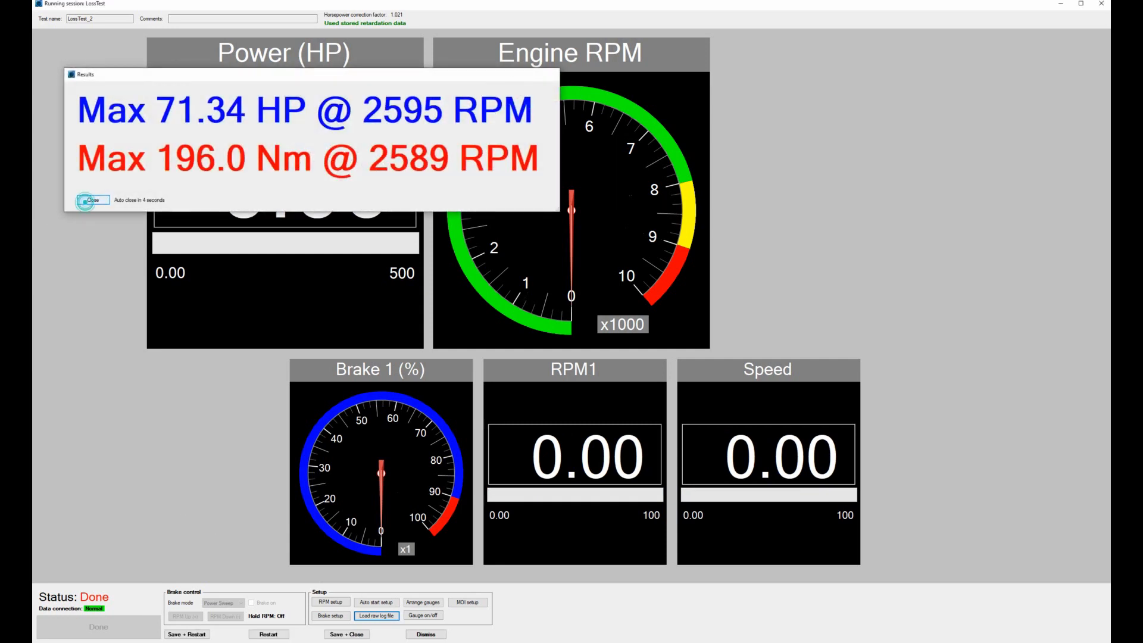
left_click(94, 199)
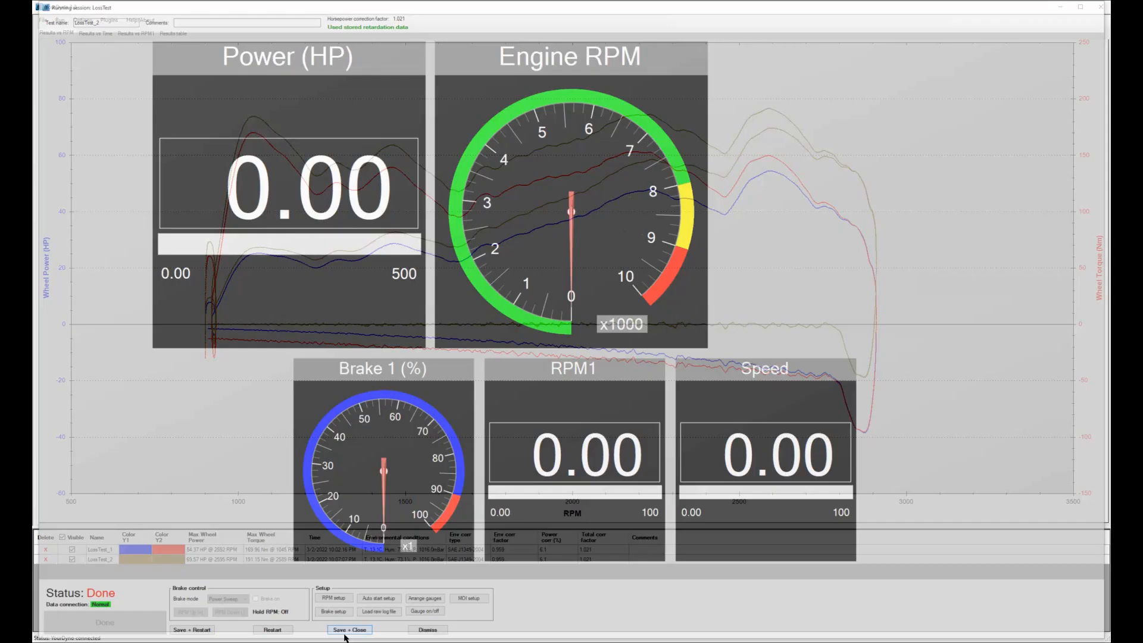
left_click(349, 629)
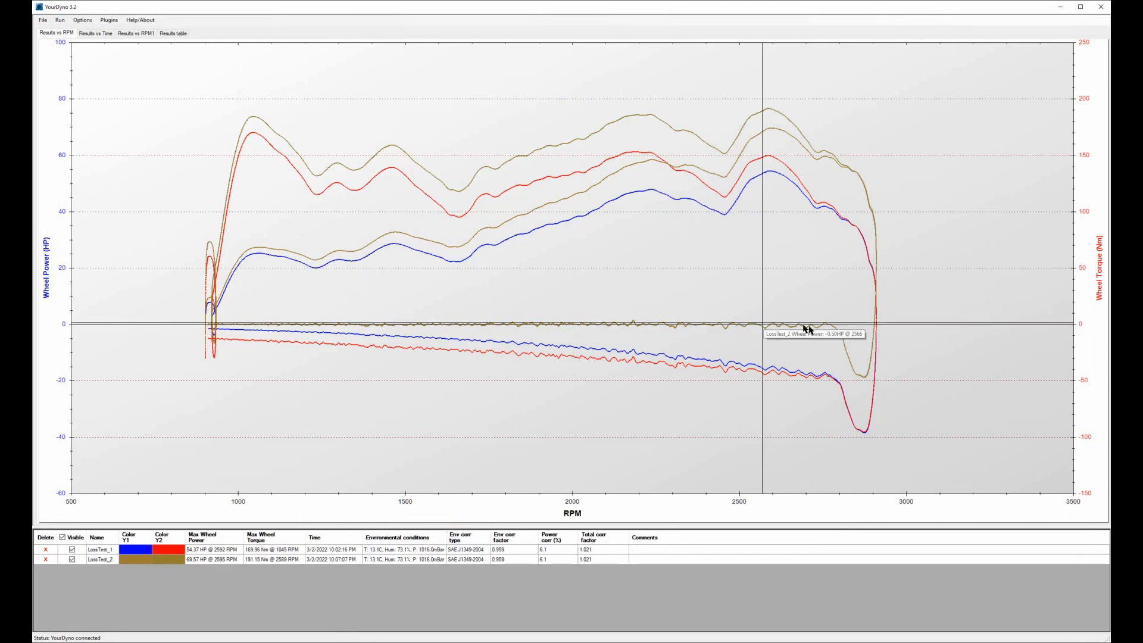
mouse_move(797, 328)
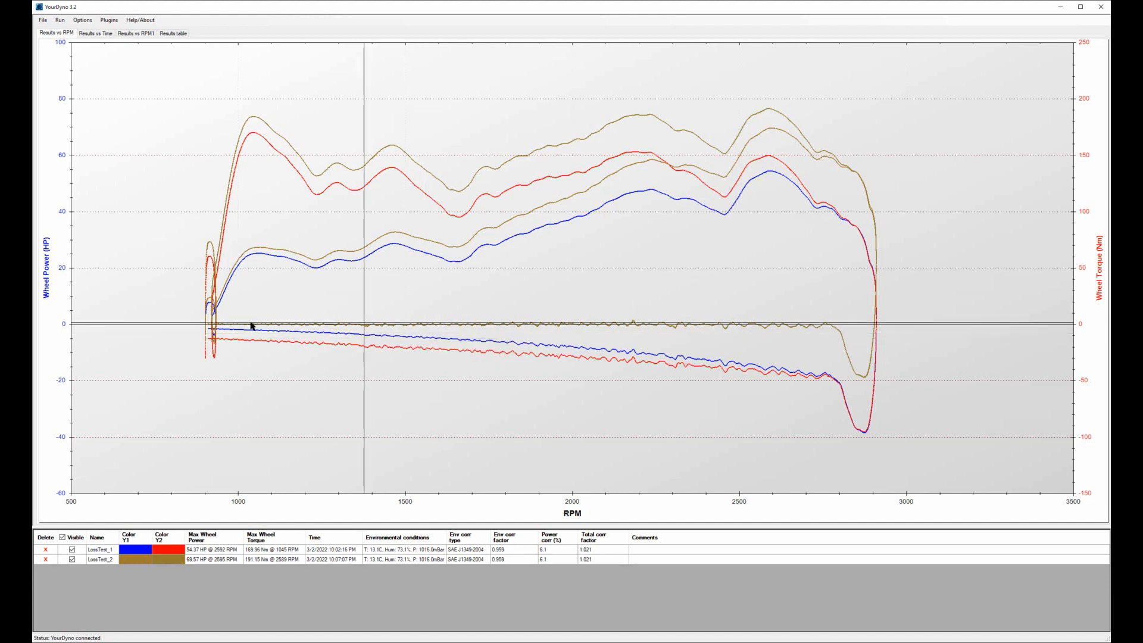
mouse_move(584, 324)
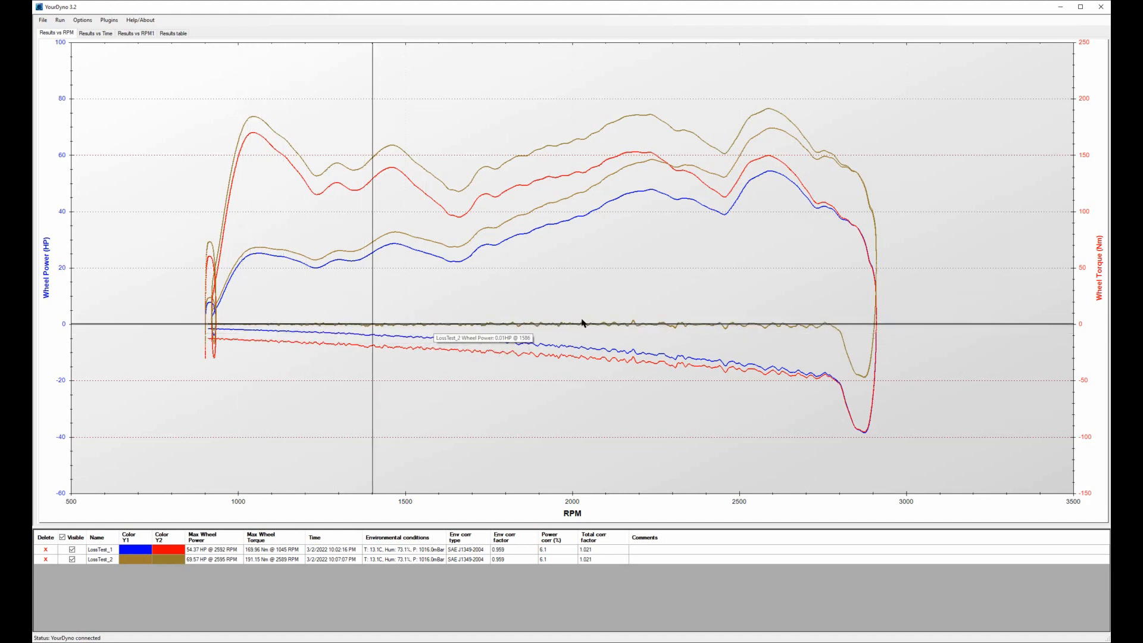
mouse_move(824, 325)
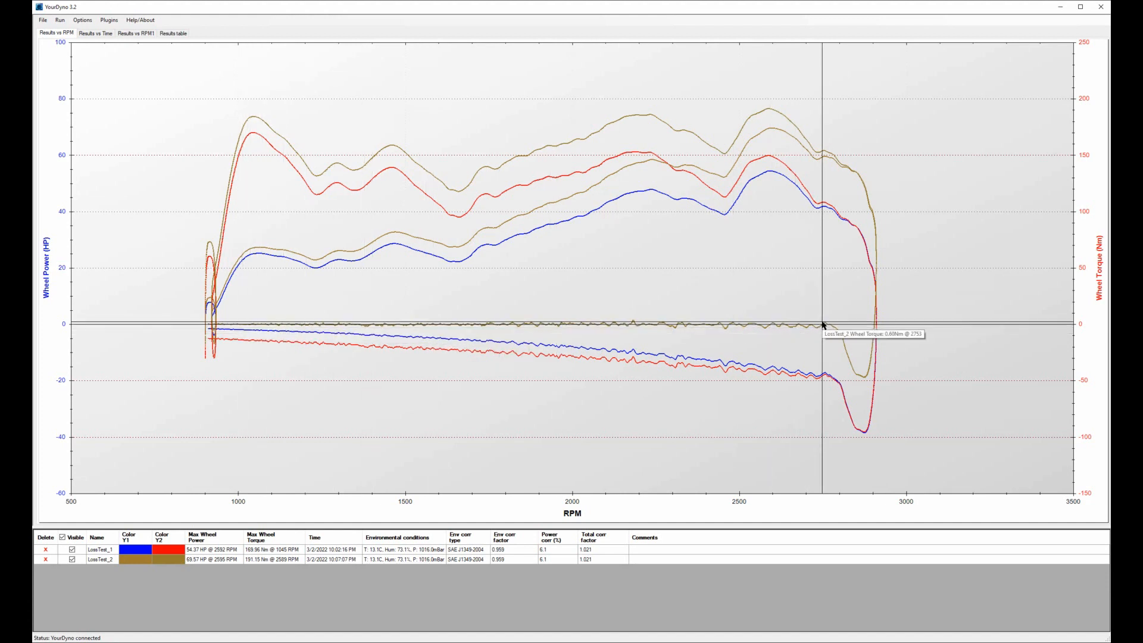
mouse_move(760, 329)
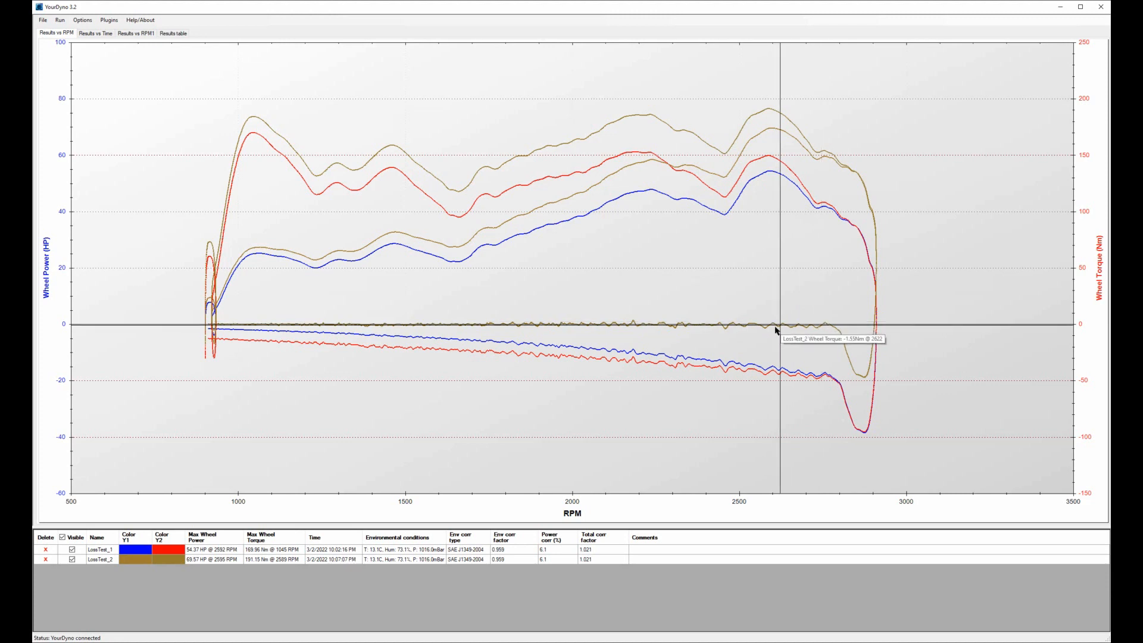
mouse_move(756, 338)
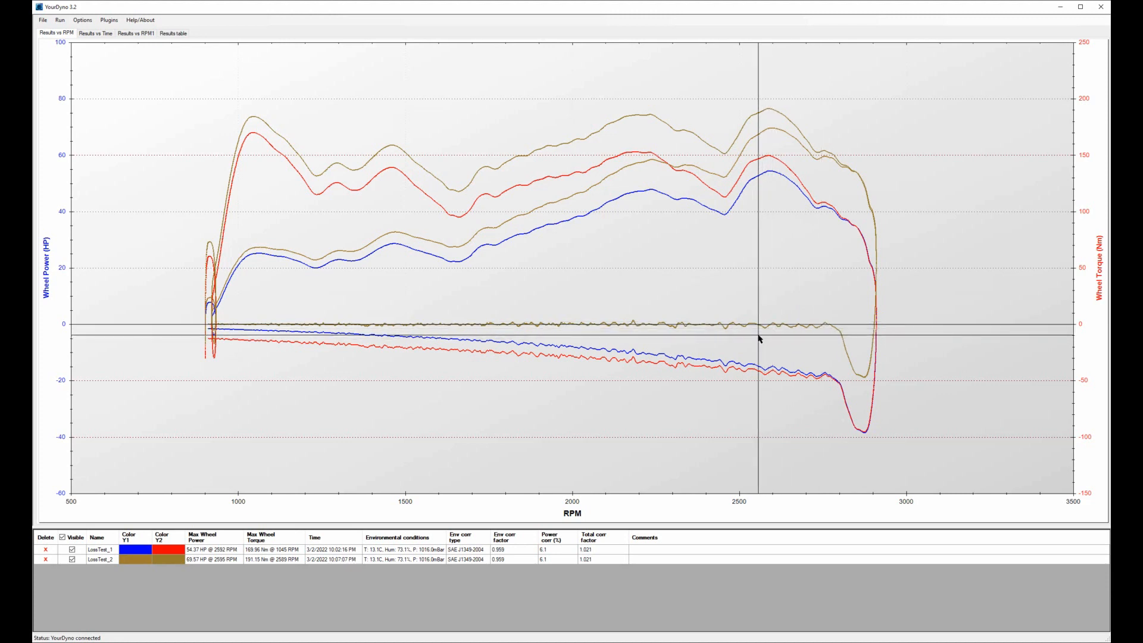
mouse_move(807, 334)
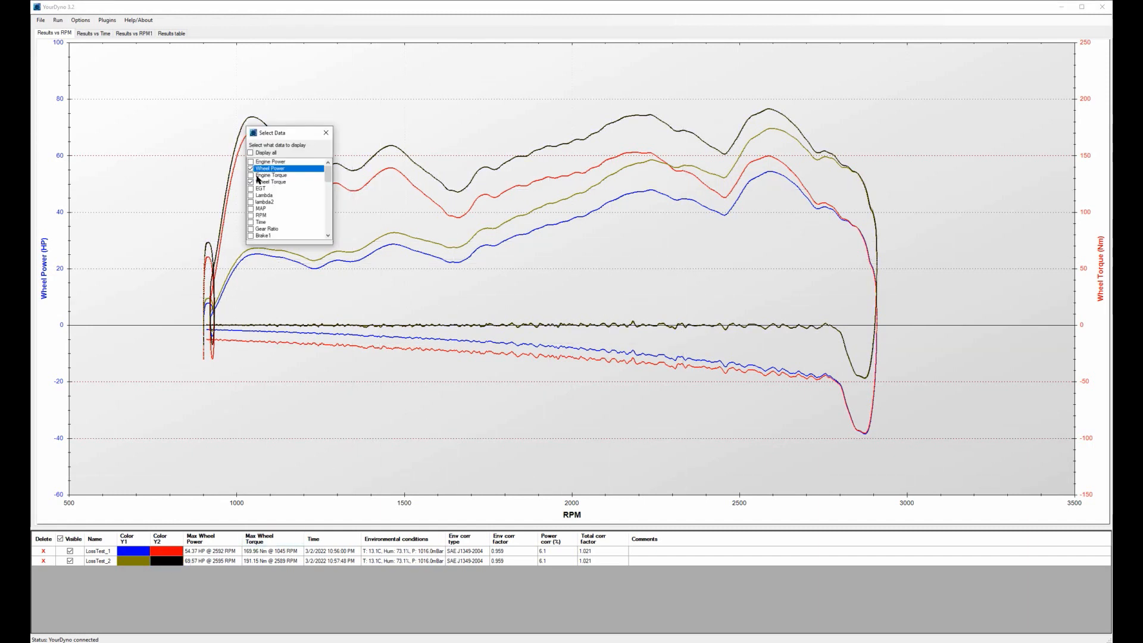
Toggle Wheel Power off and back on, then hide Wheel Torque for both runs.
left_click(252, 168)
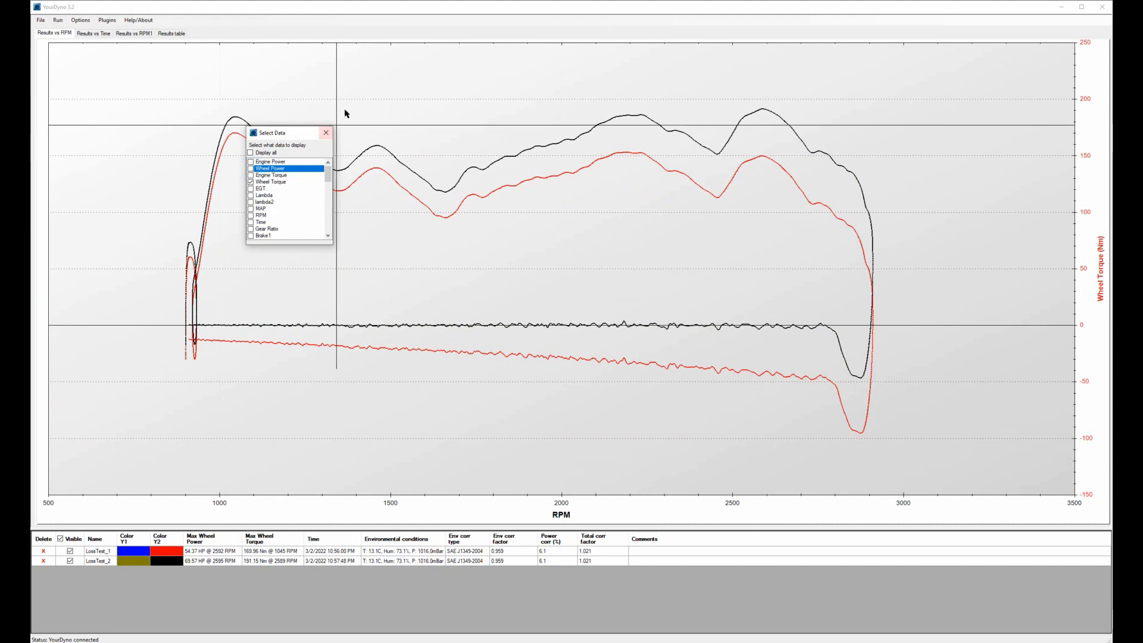
left_click(325, 132)
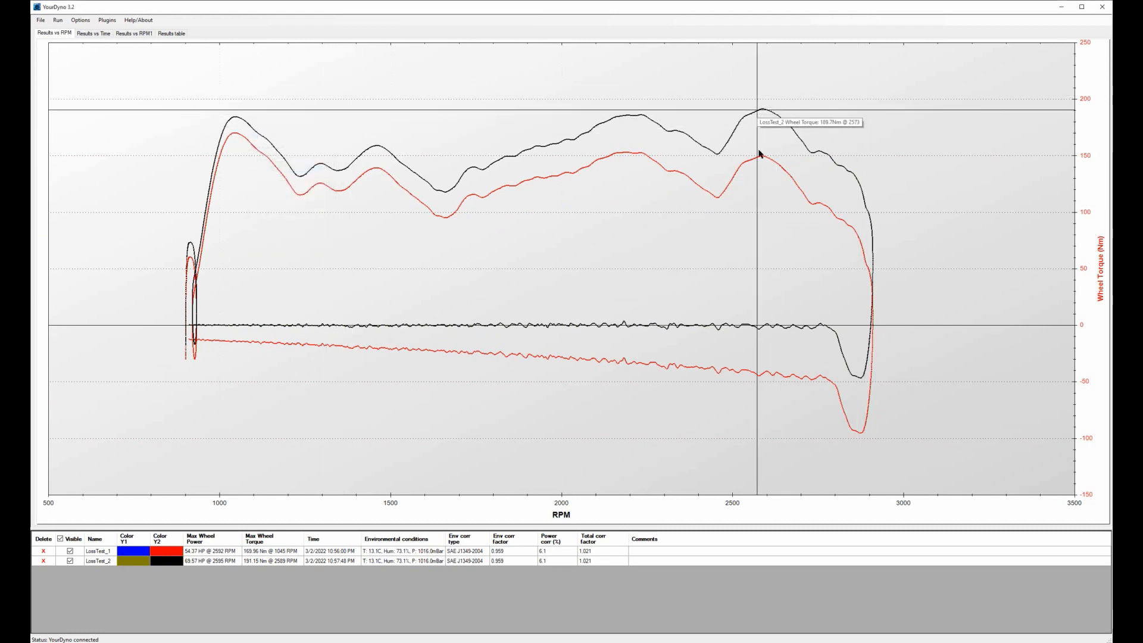
mouse_move(766, 121)
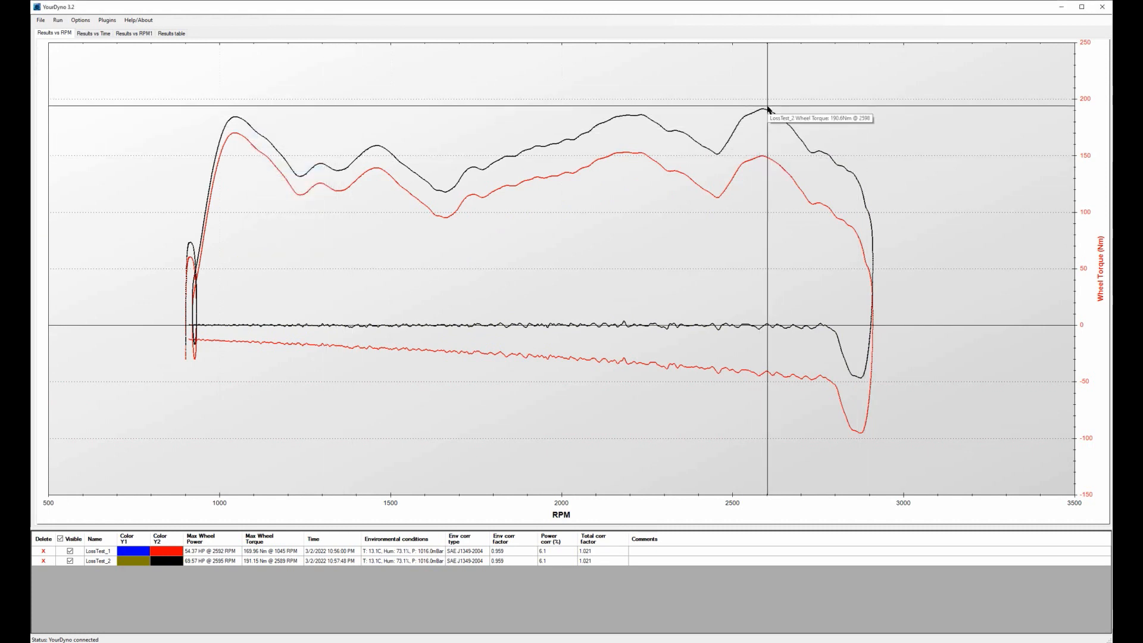
mouse_move(775, 179)
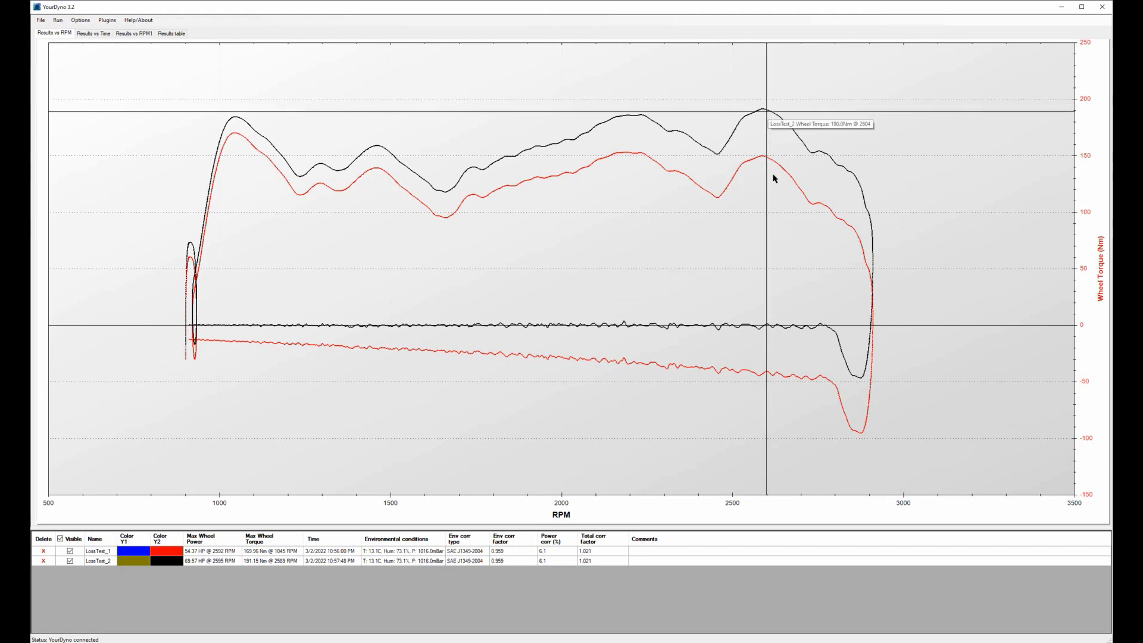
mouse_move(763, 374)
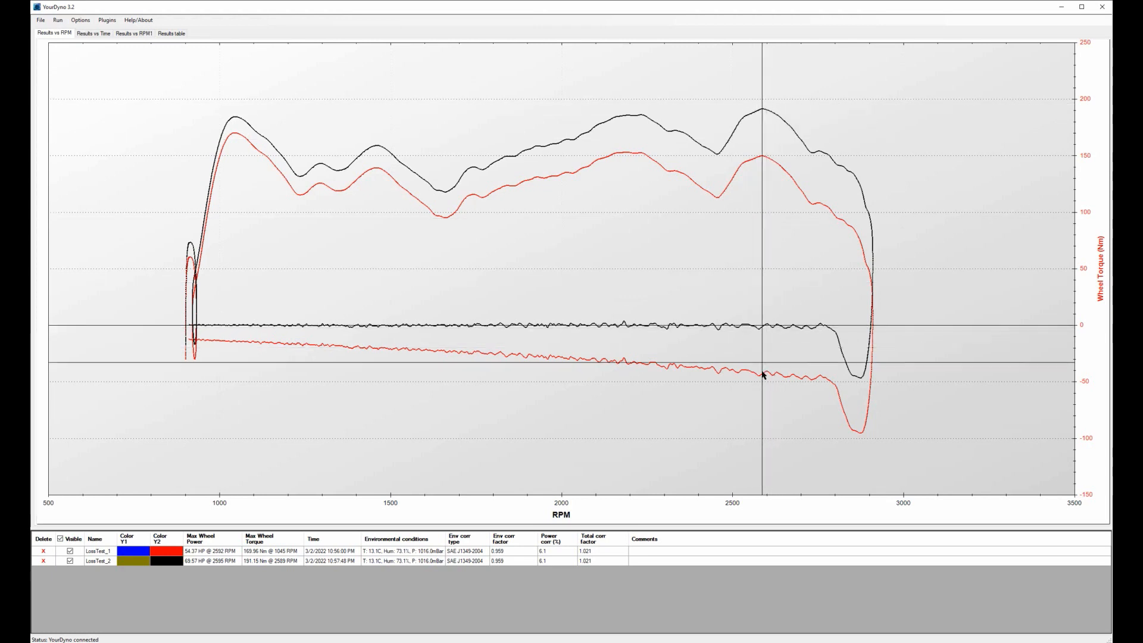
mouse_move(762, 324)
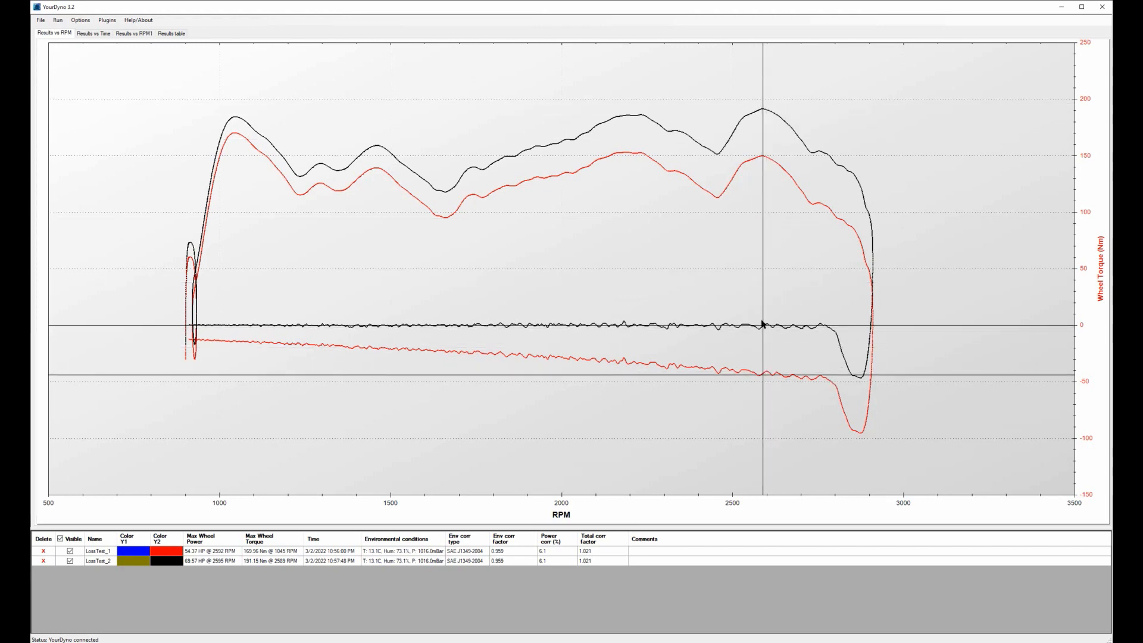
mouse_move(760, 378)
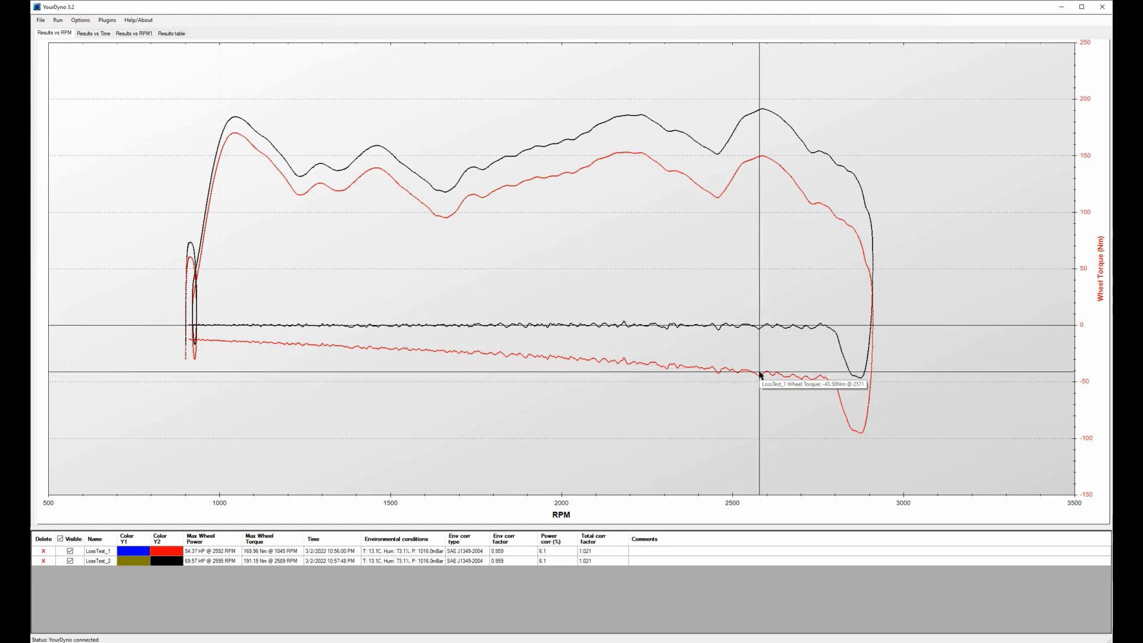
mouse_move(758, 233)
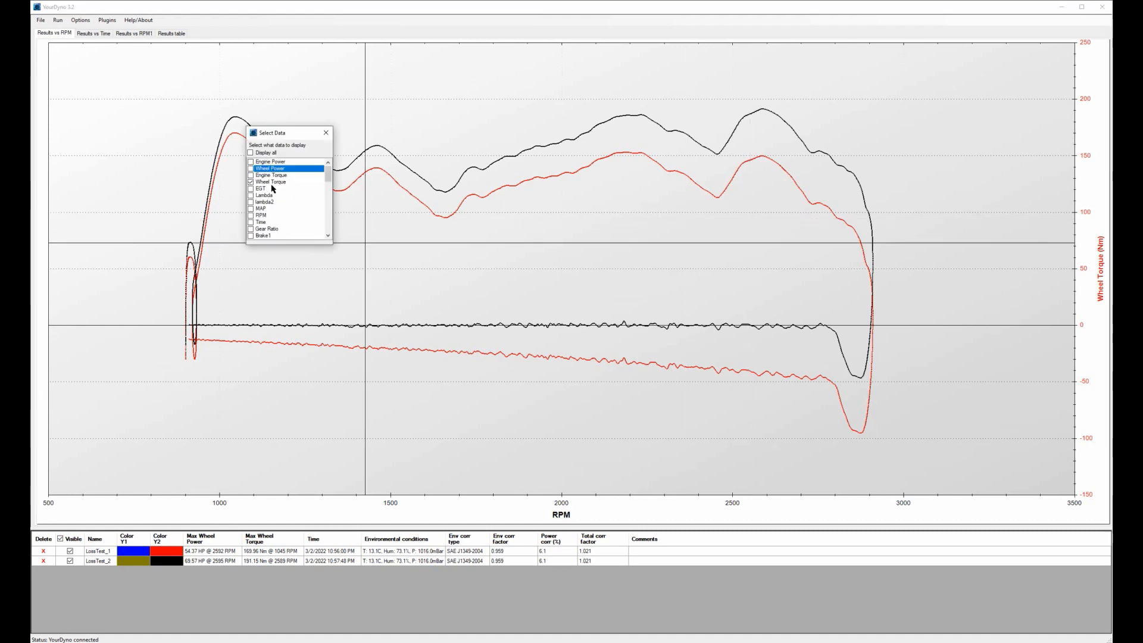
left_click(251, 168)
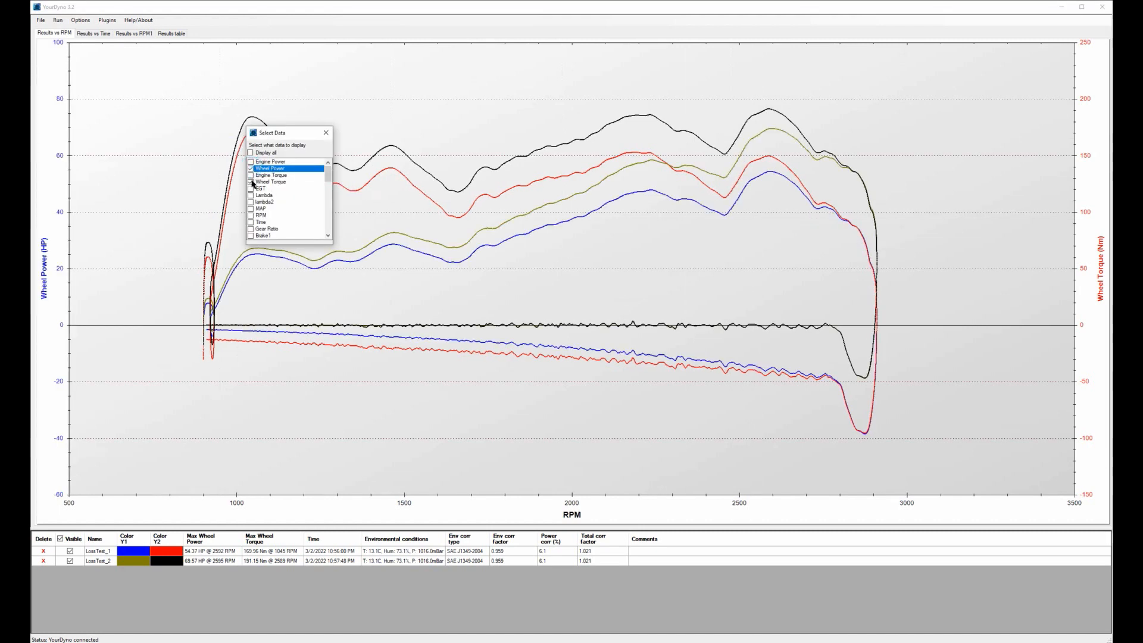
left_click(251, 182)
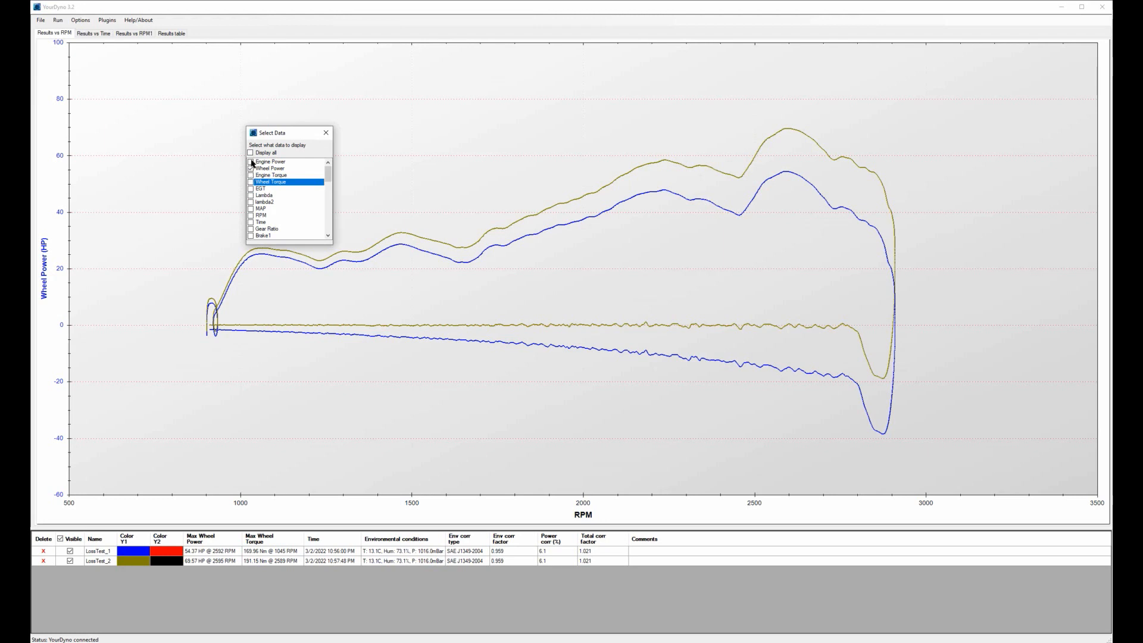
Show Engine Power alone for both runs, then restore the Wheel Power and Wheel Torque curves.
left_click(251, 161)
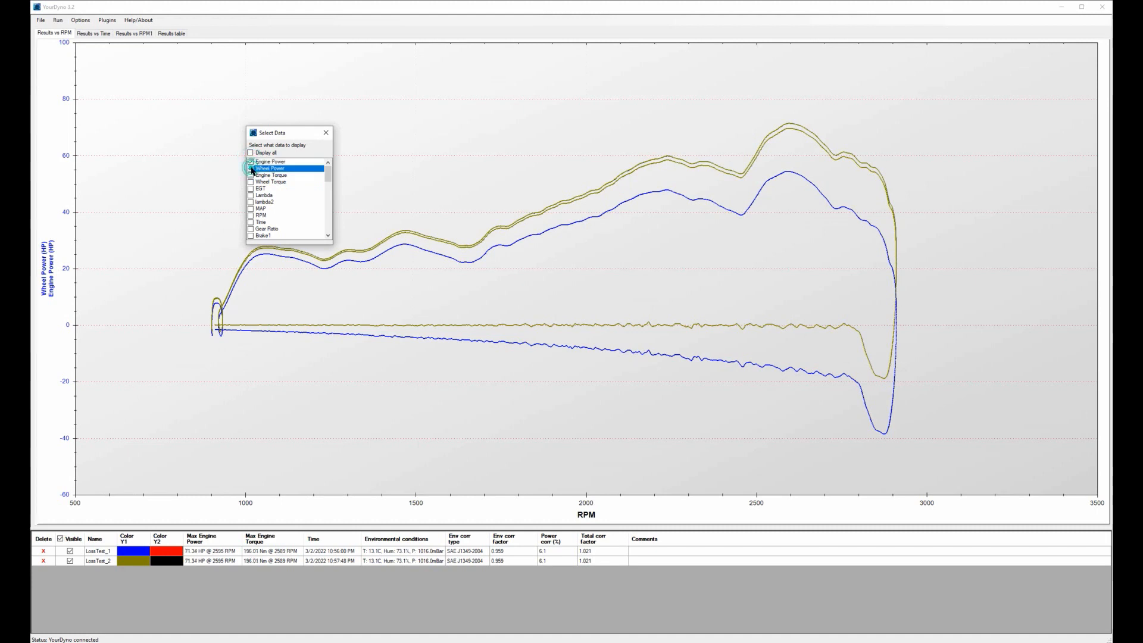
left_click(251, 161)
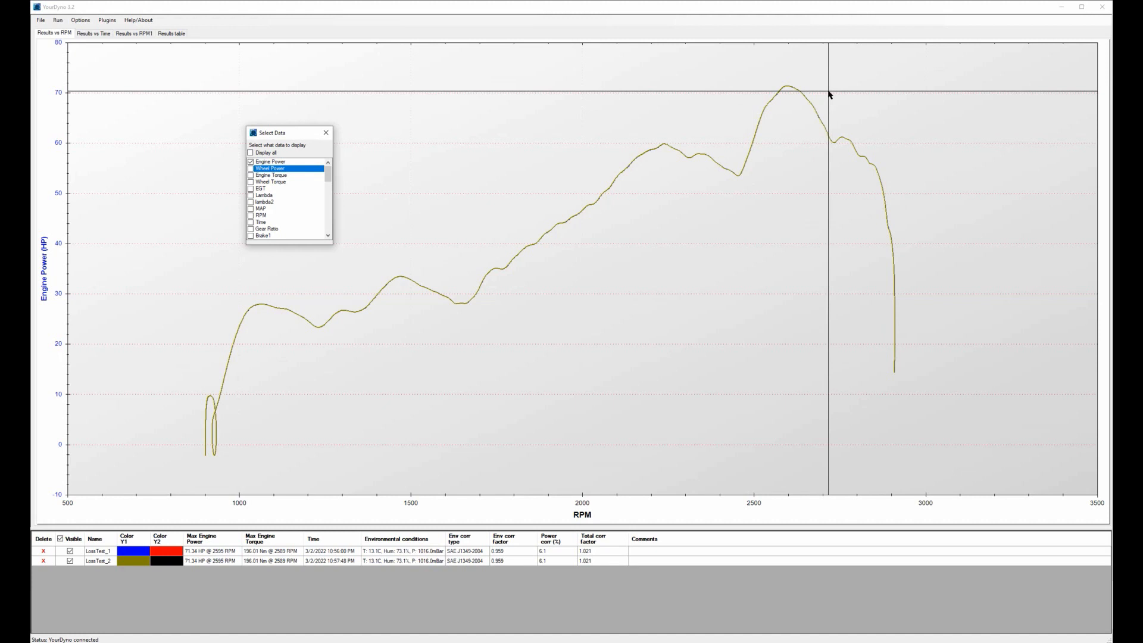
mouse_move(774, 93)
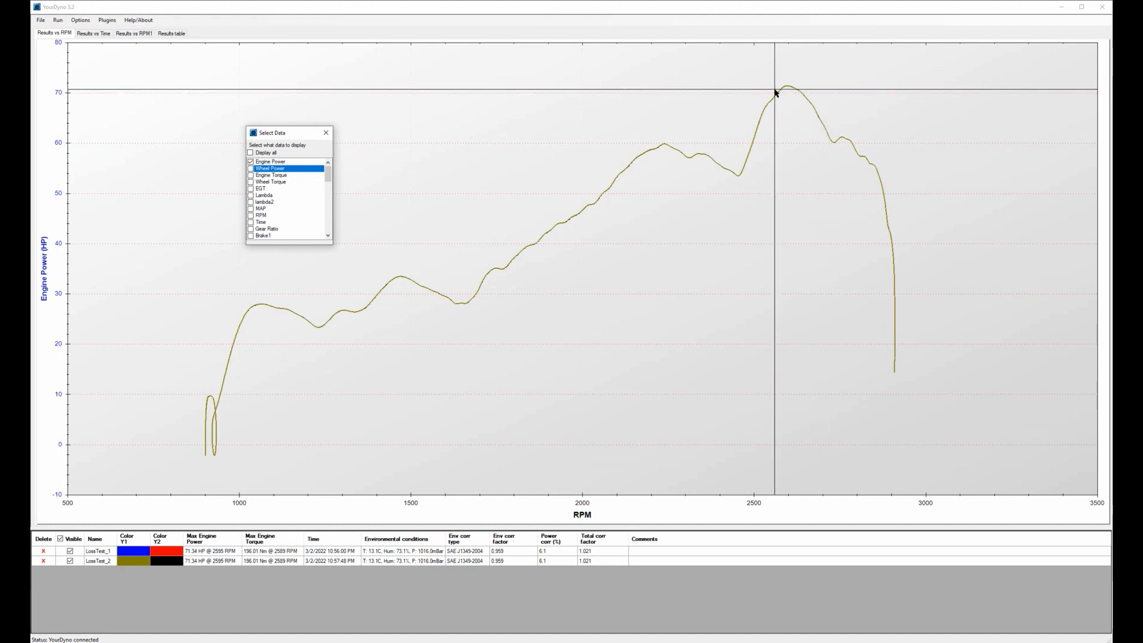
mouse_move(250, 179)
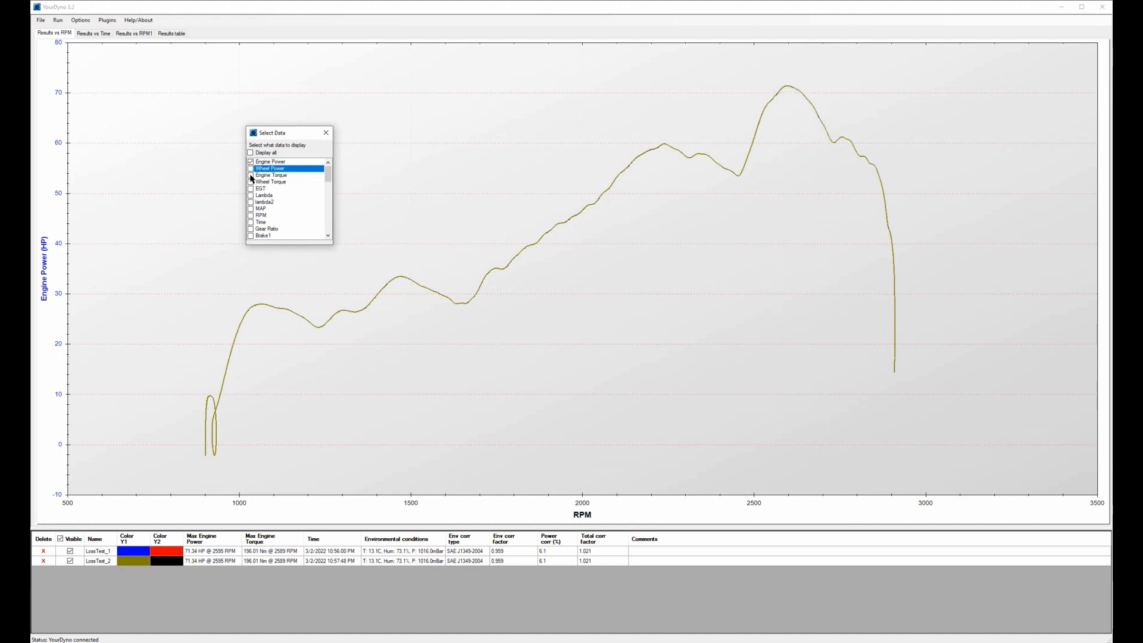
left_click(251, 175)
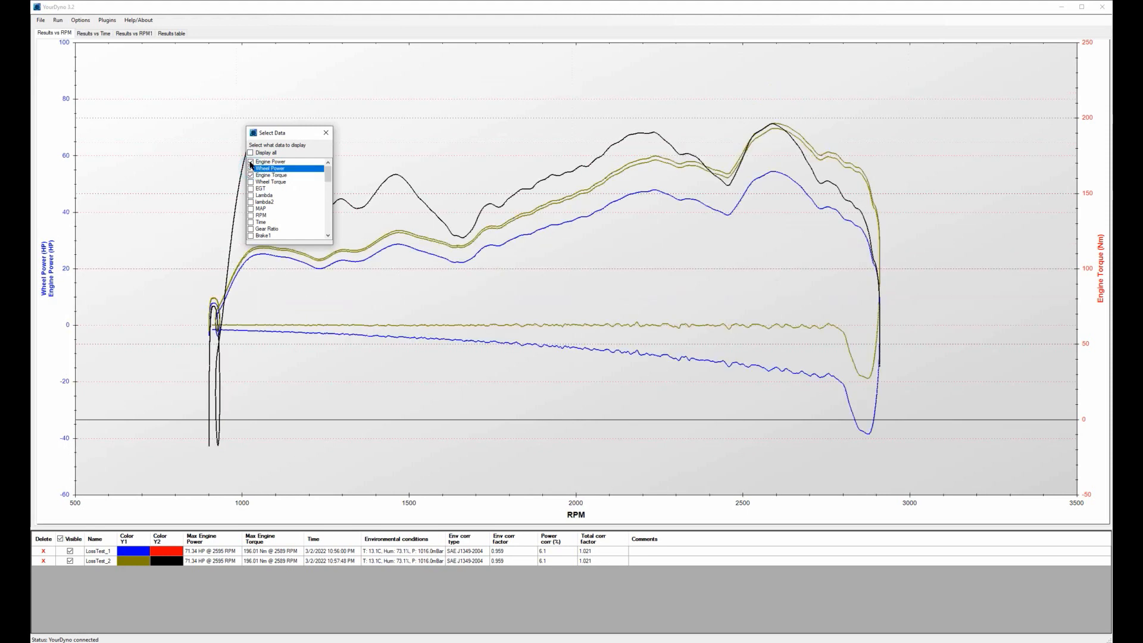
left_click(250, 175)
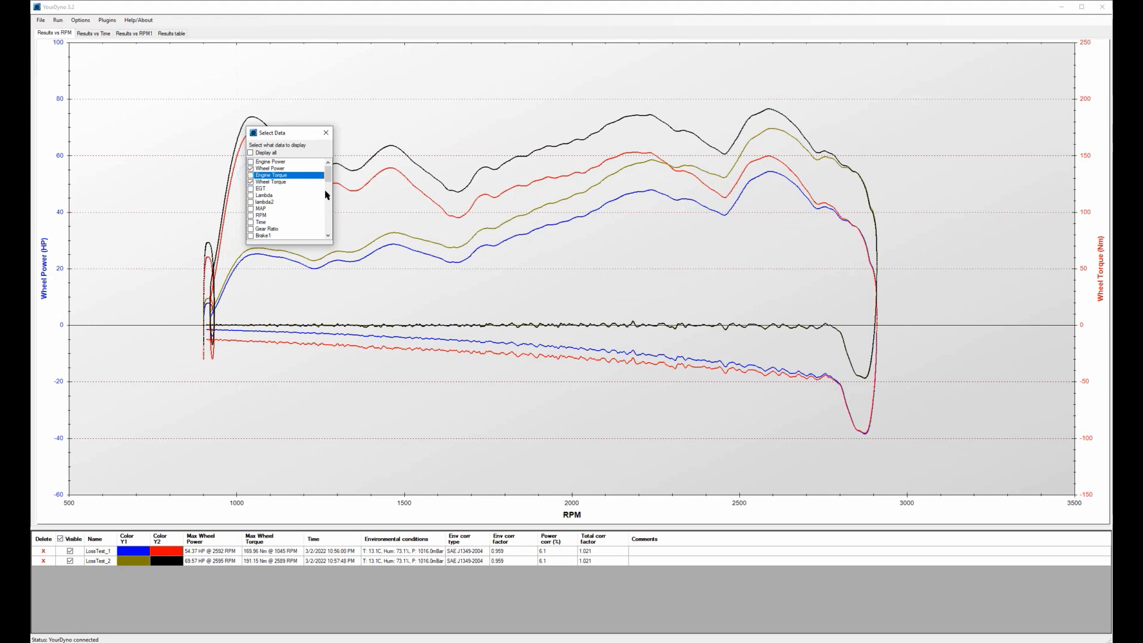
scroll("down", 3)
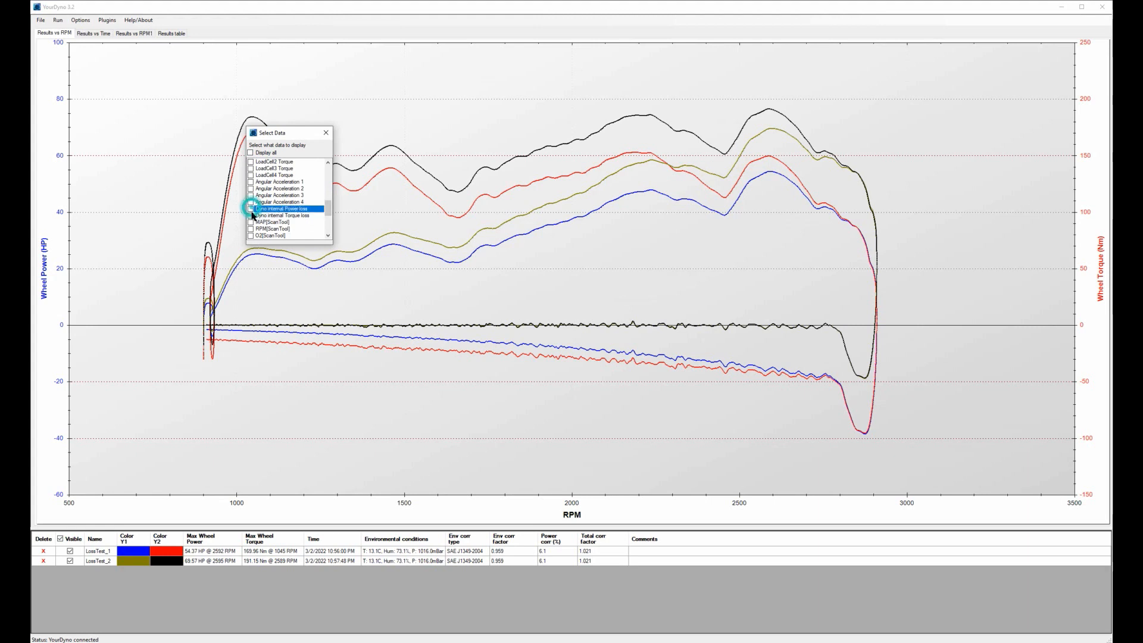
Add the Dyno internal Power loss and Torque loss curves to the chart.
left_click(253, 208)
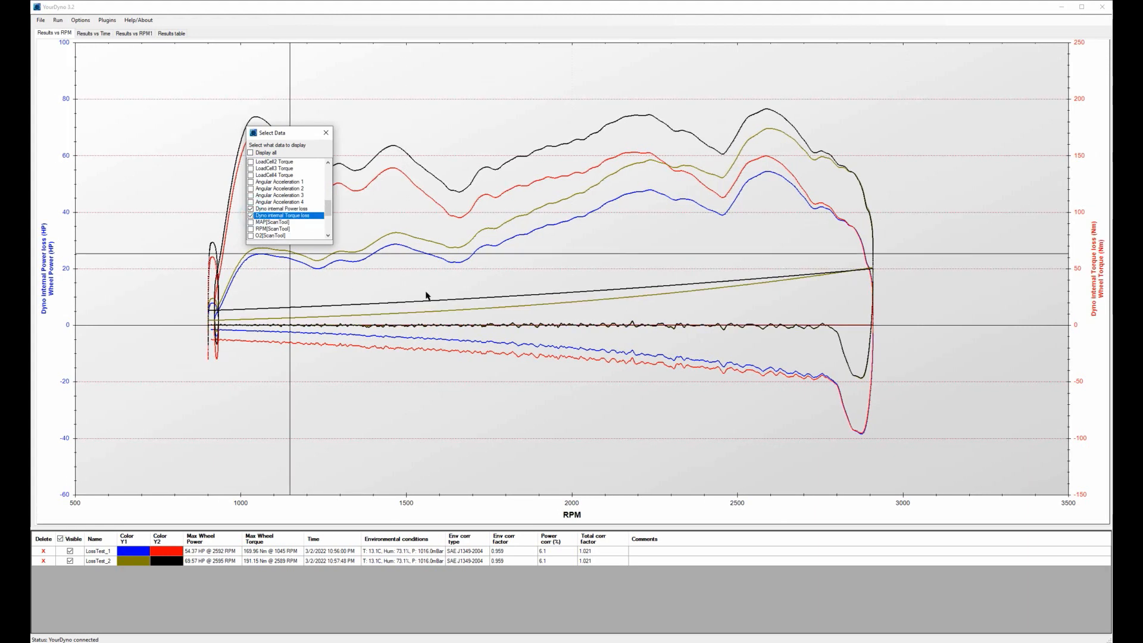
mouse_move(797, 280)
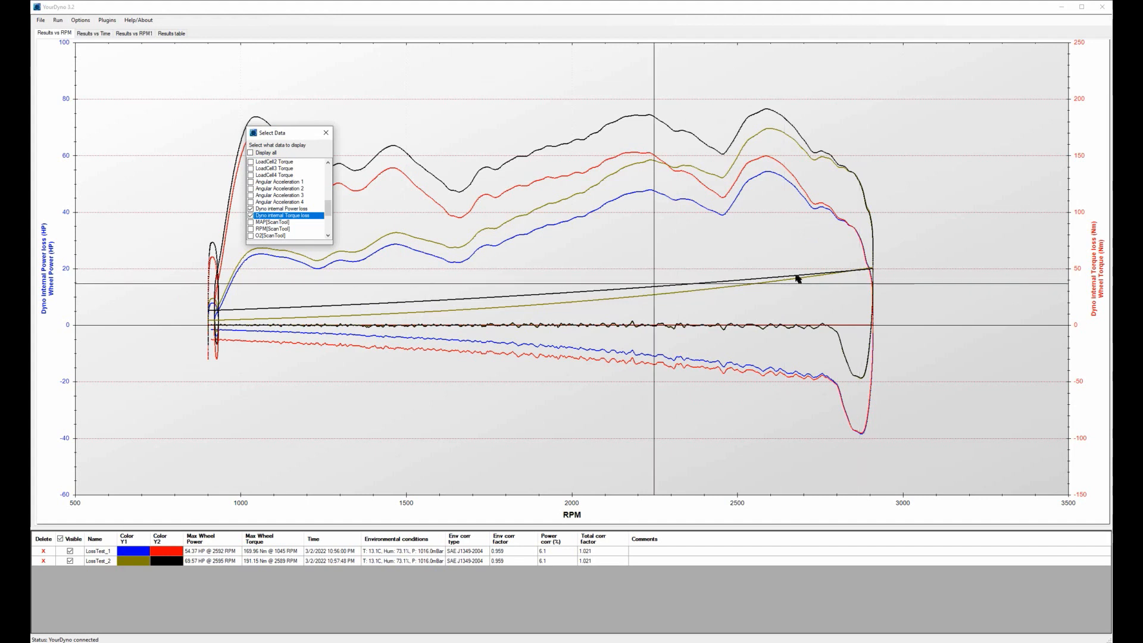
mouse_move(801, 282)
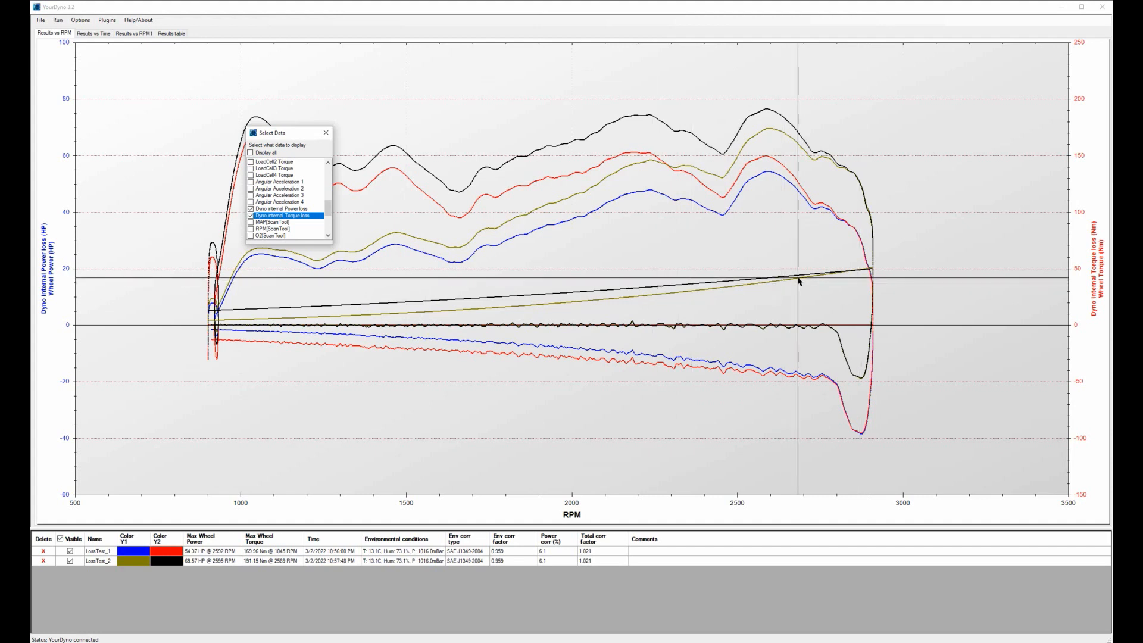
mouse_move(821, 279)
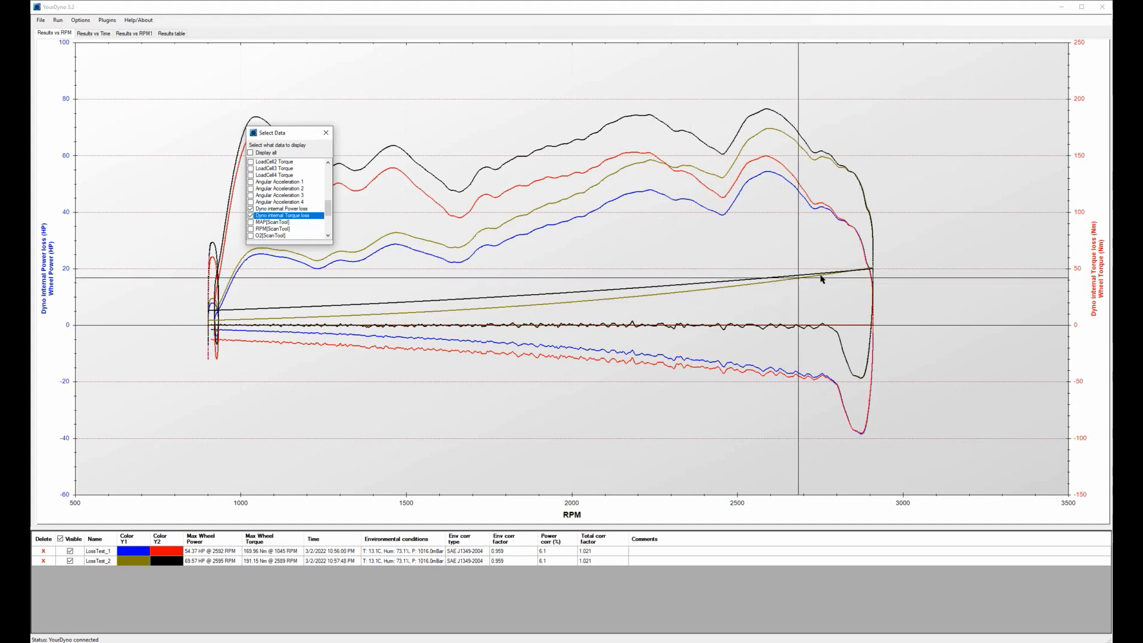